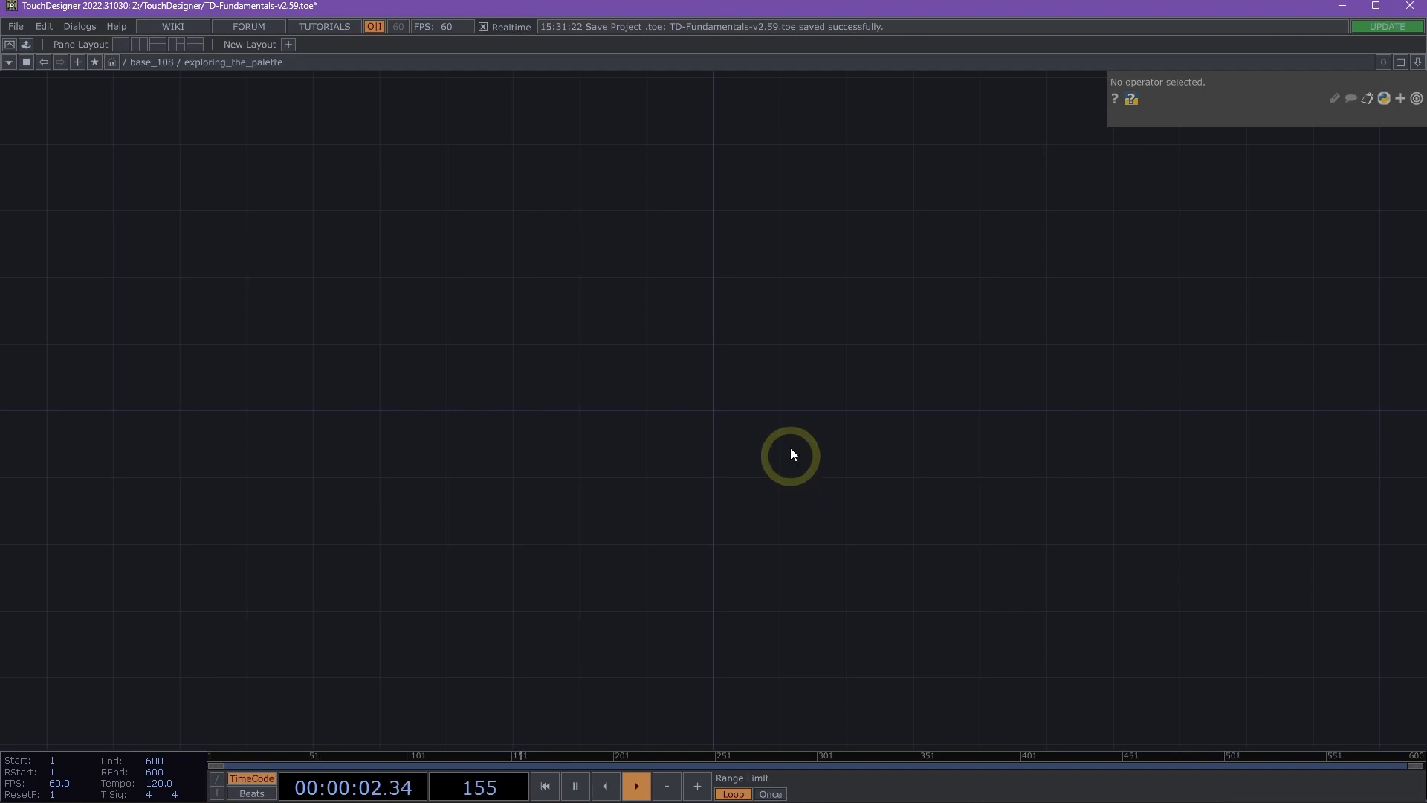
mouse_move(133, 98)
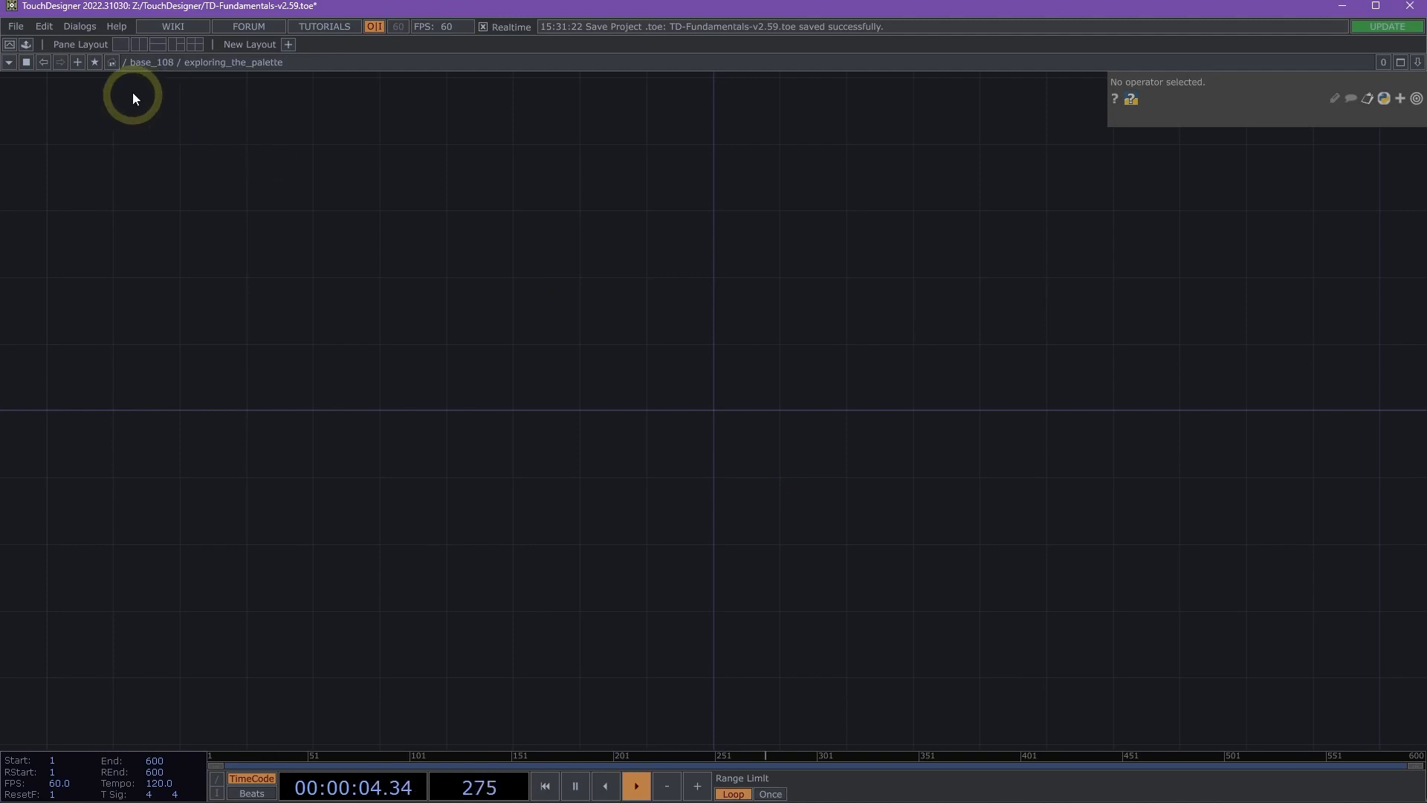
- Show the Palette as a floating window from the Dialogs menu, then close it
left_click(80, 27)
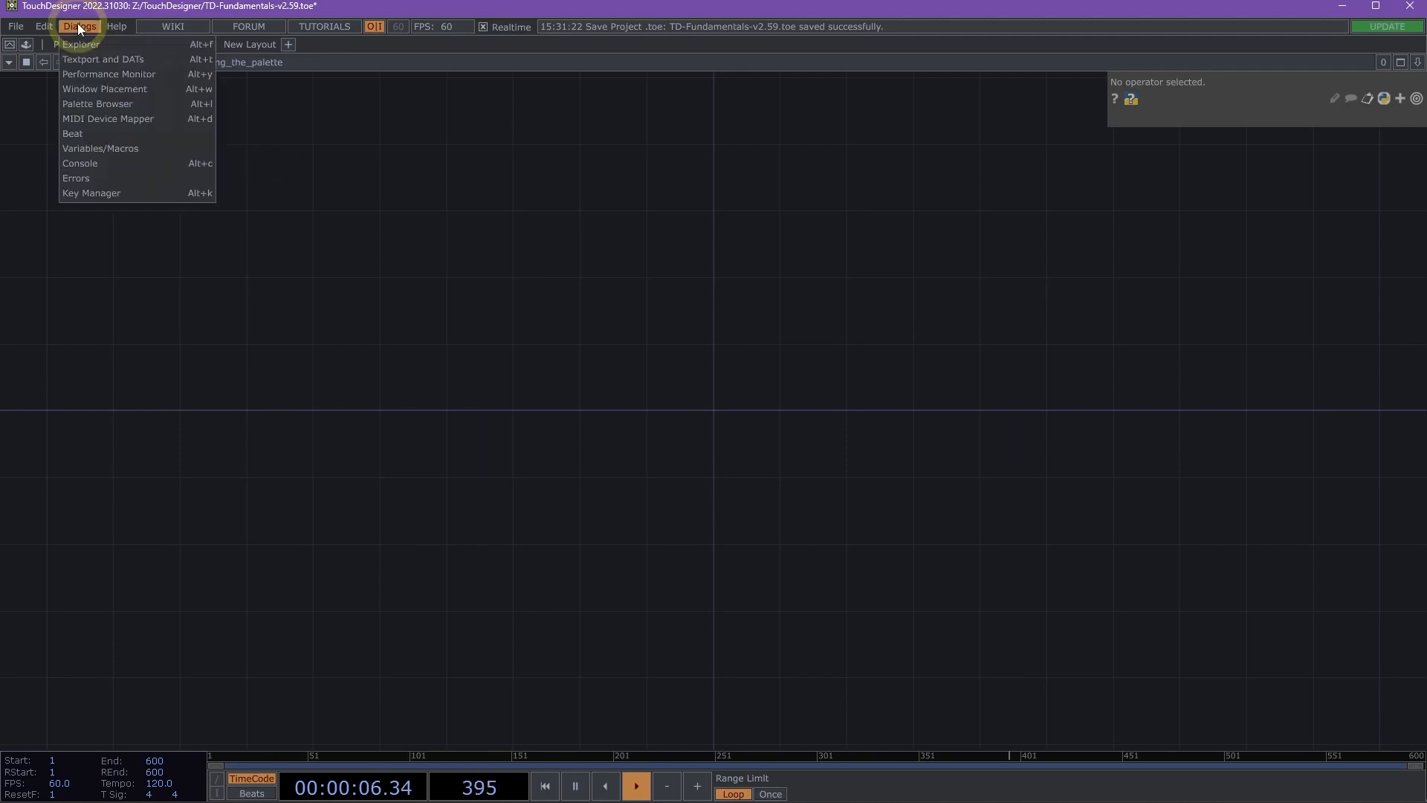
mouse_move(82, 107)
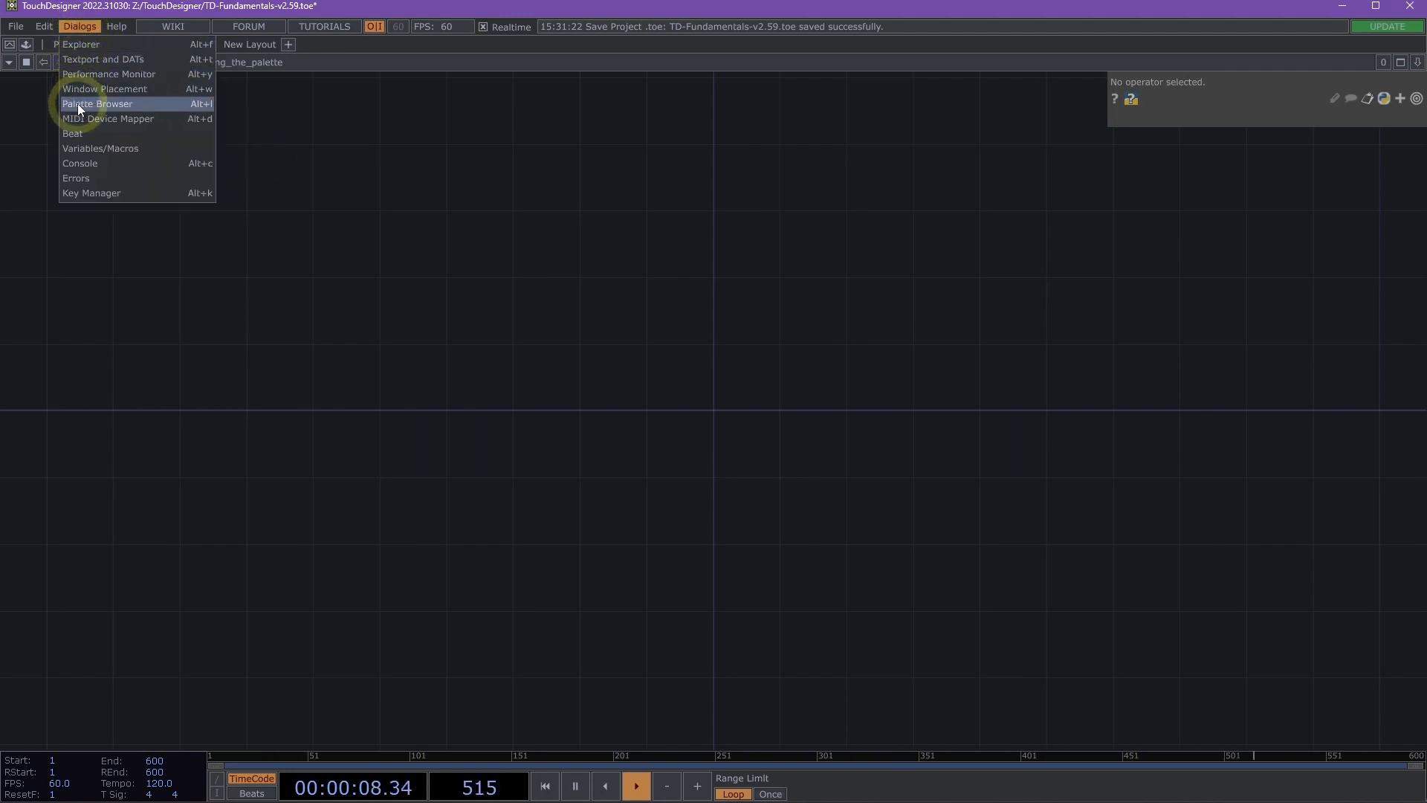
left_click(103, 104)
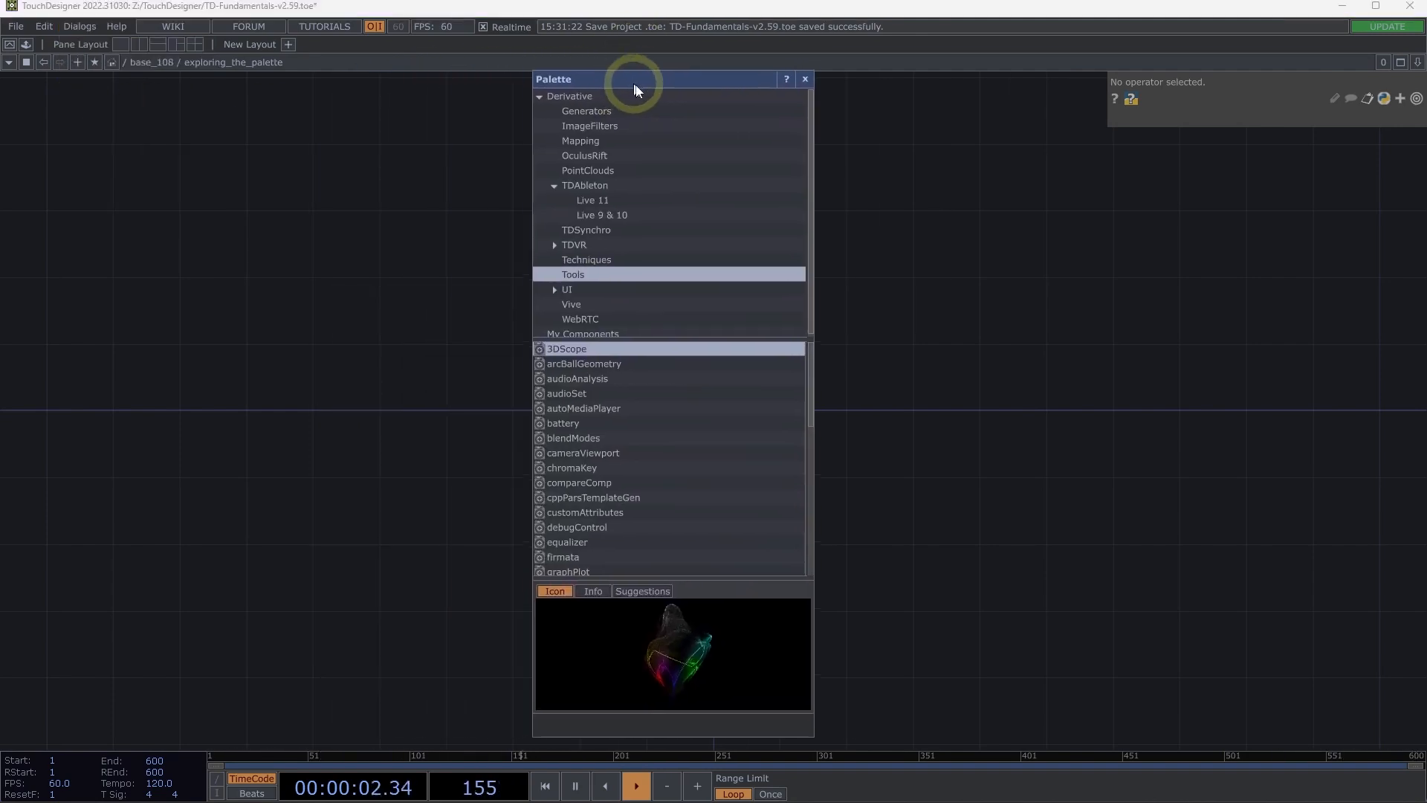
left_click_drag(638, 79, 450, 89)
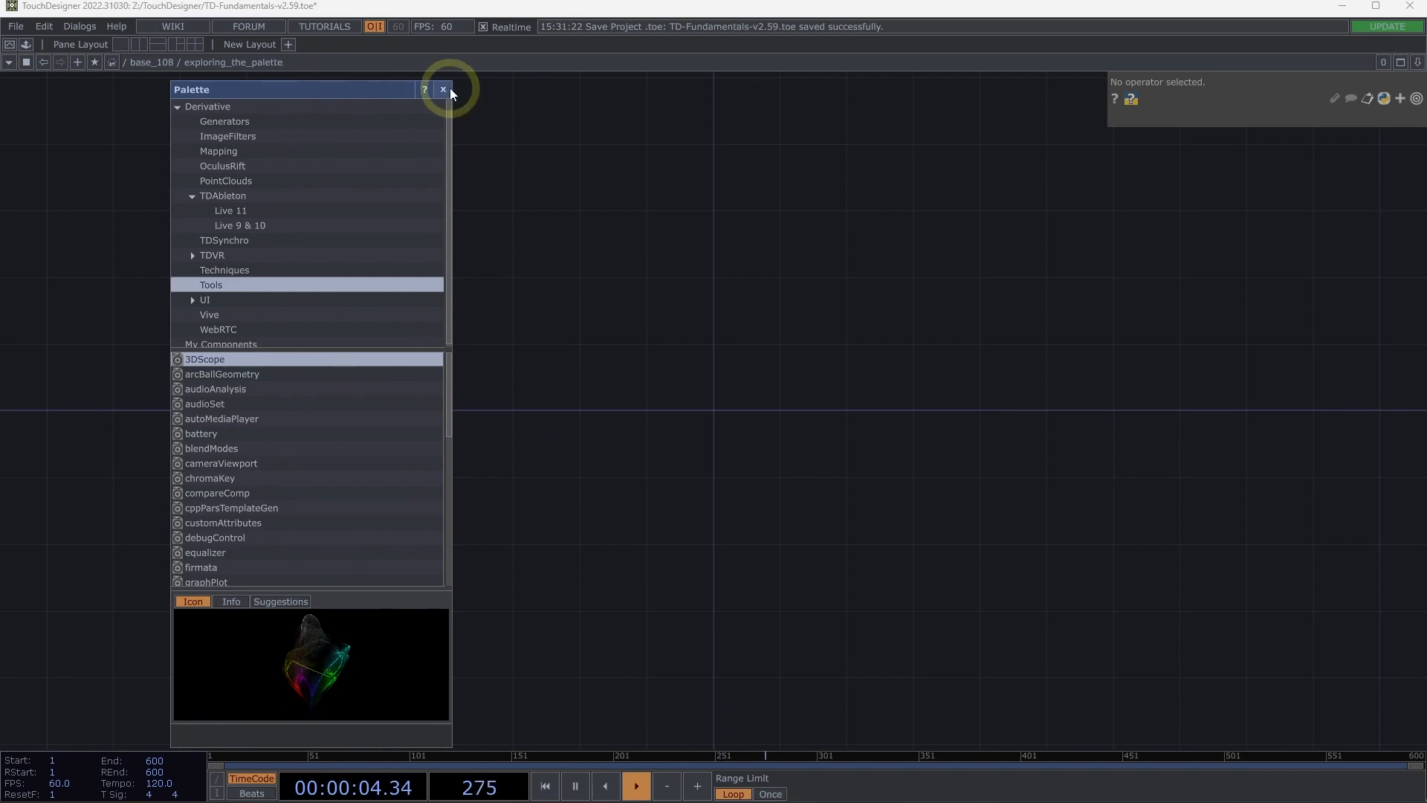
left_click(443, 89)
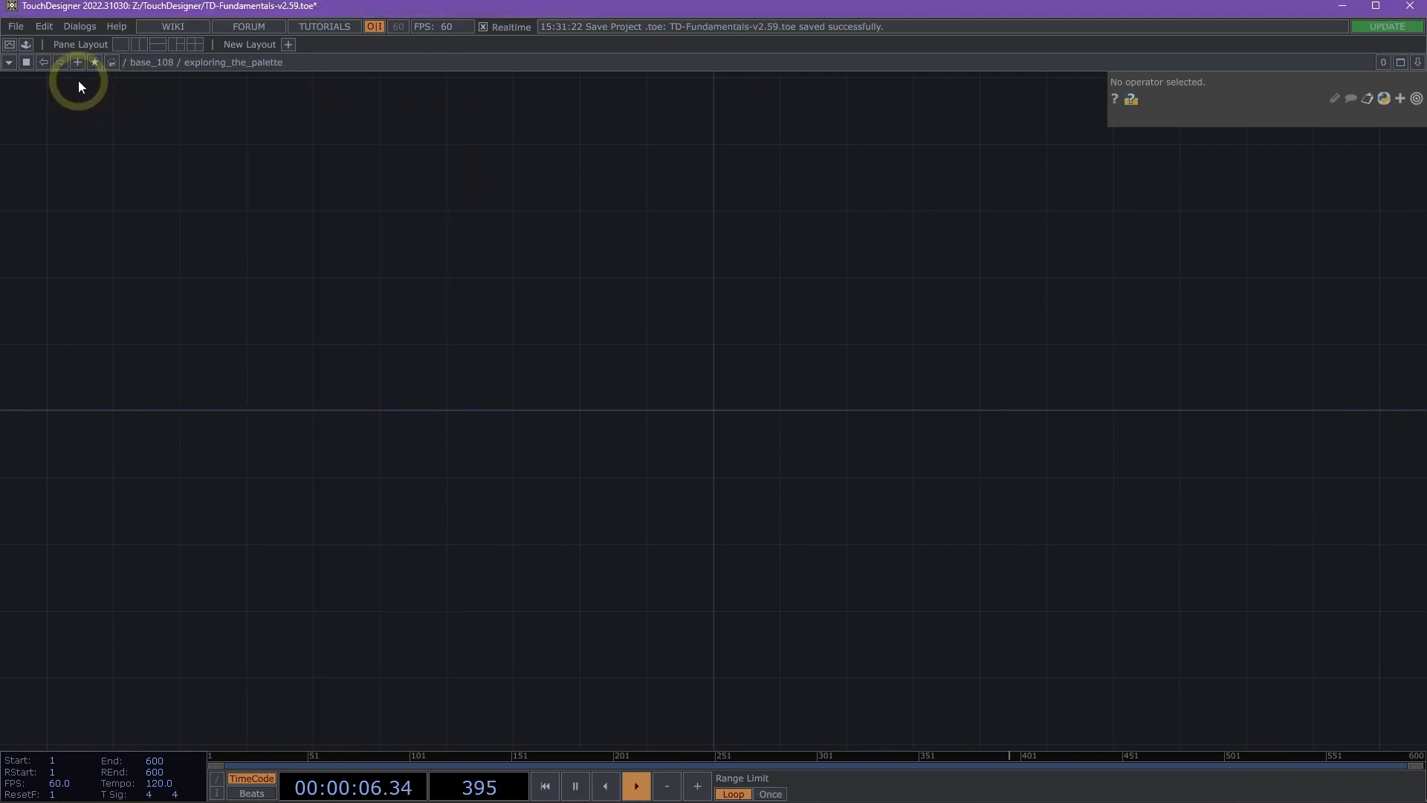
- Dock the Palette as a pane and browse Derivative > Generators down to the noise component
left_click(10, 43)
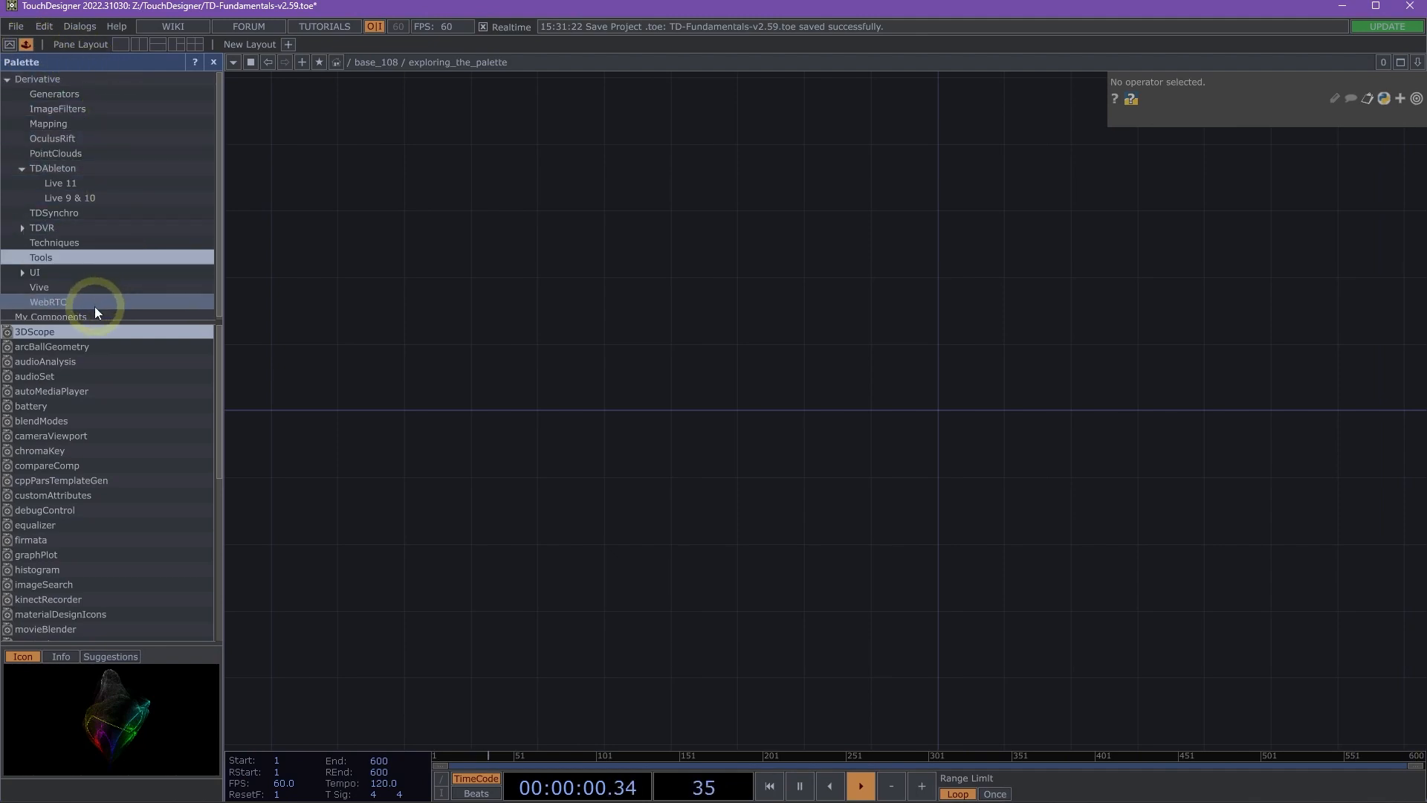
mouse_move(101, 99)
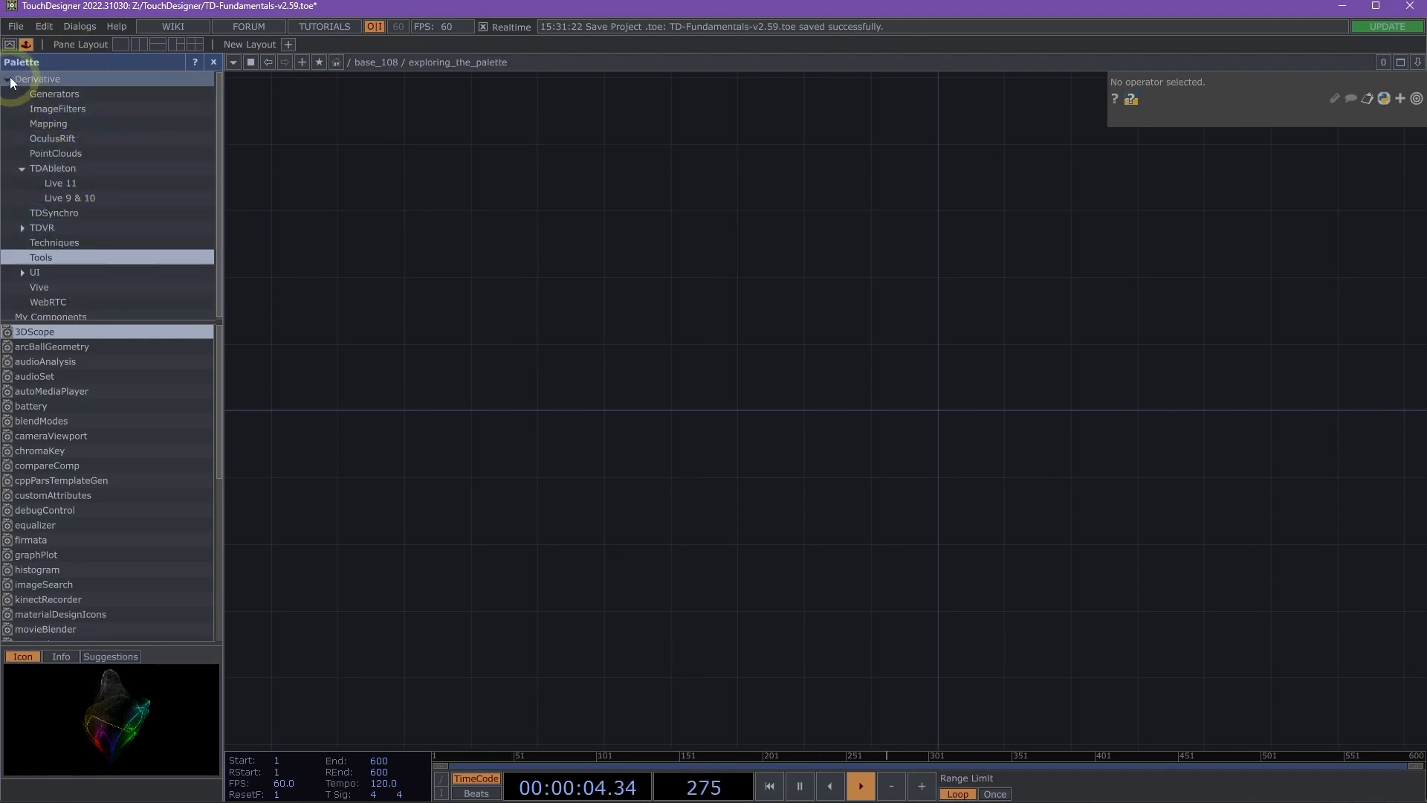
left_click(9, 79)
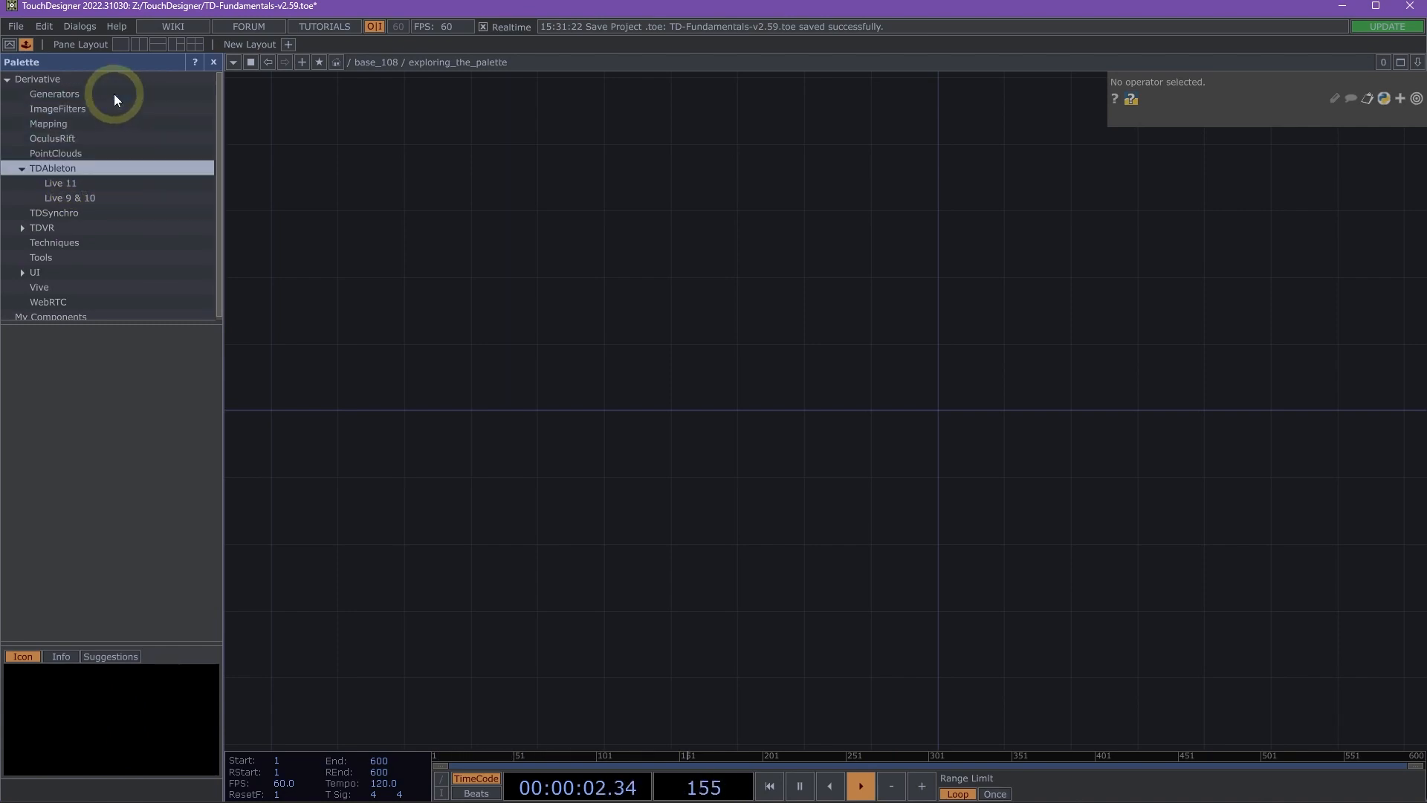
left_click(54, 94)
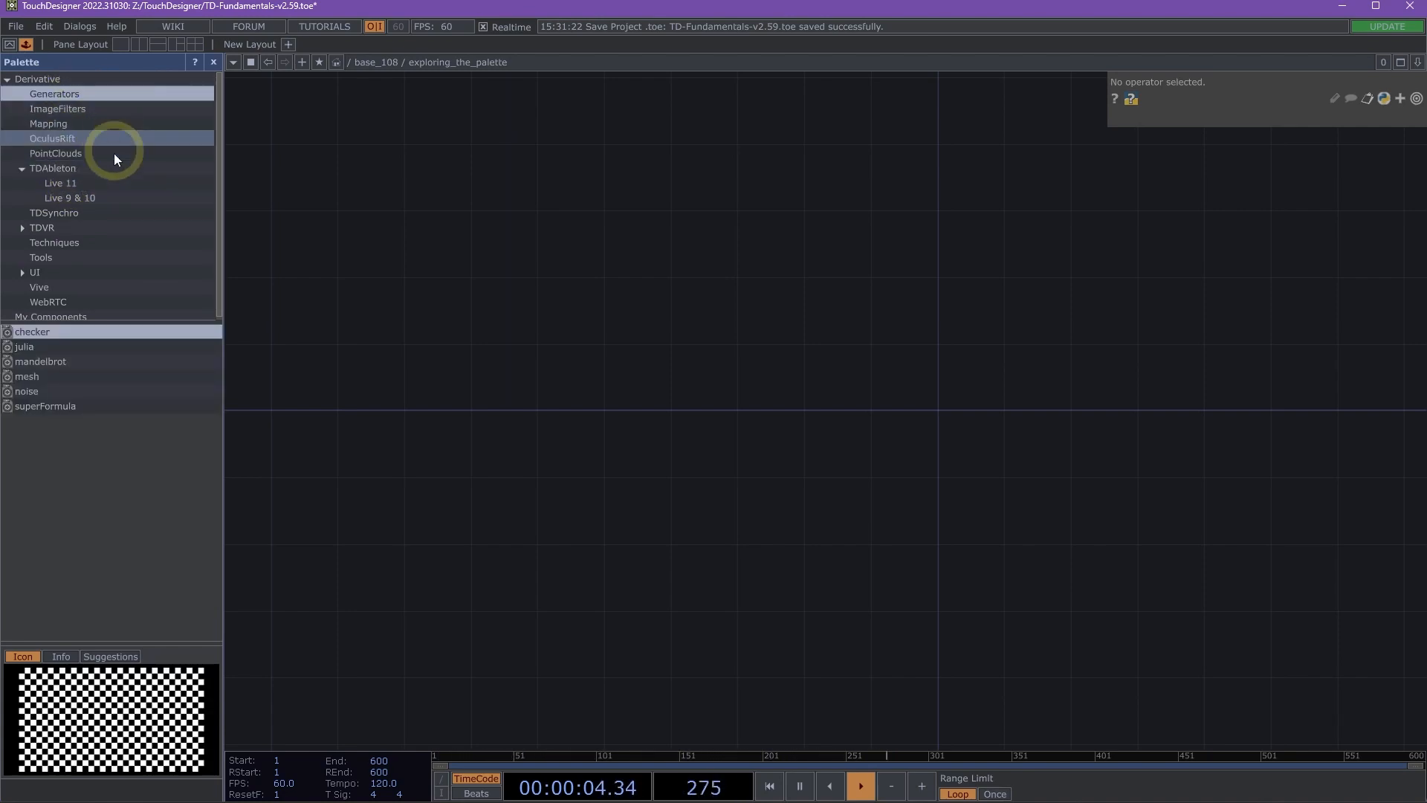
left_click(24, 346)
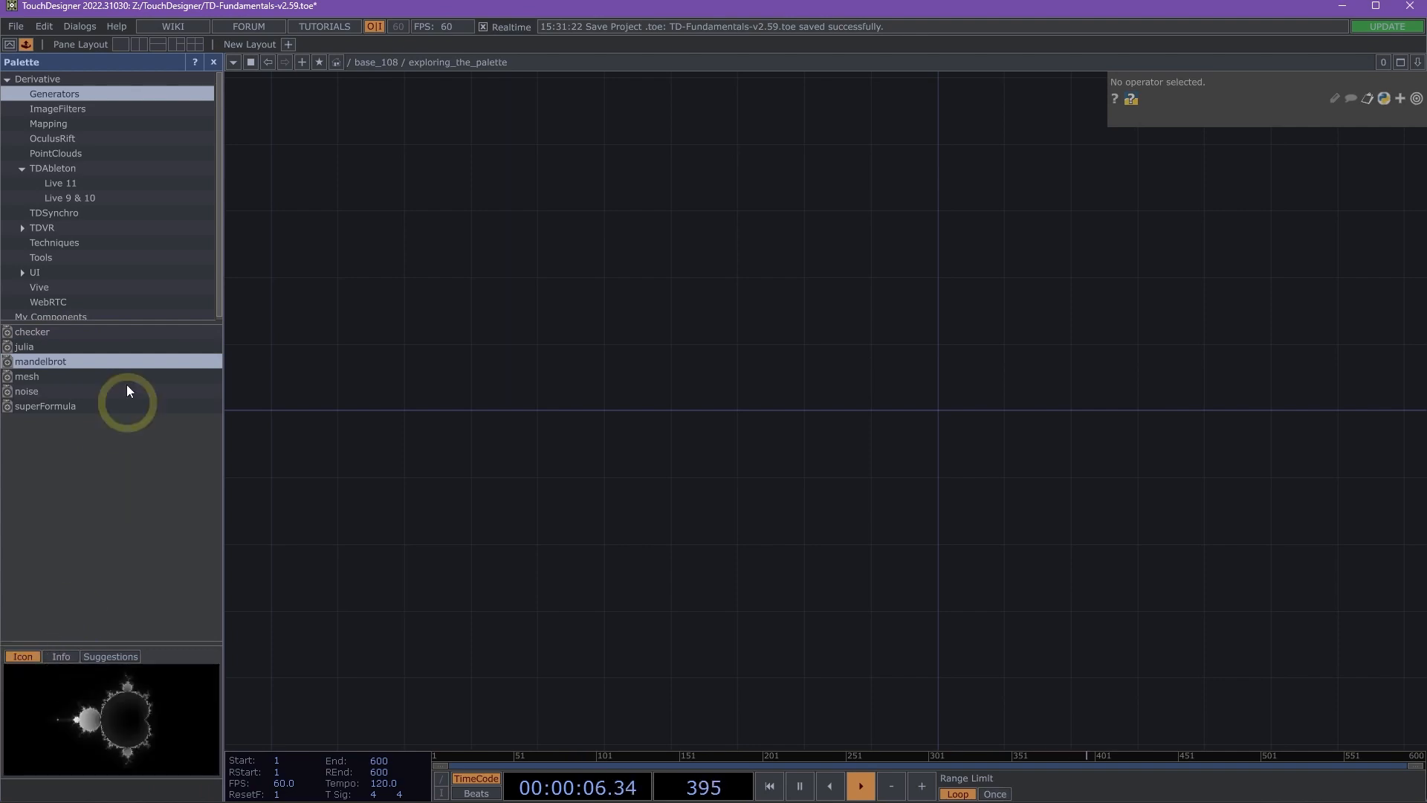
left_click(27, 391)
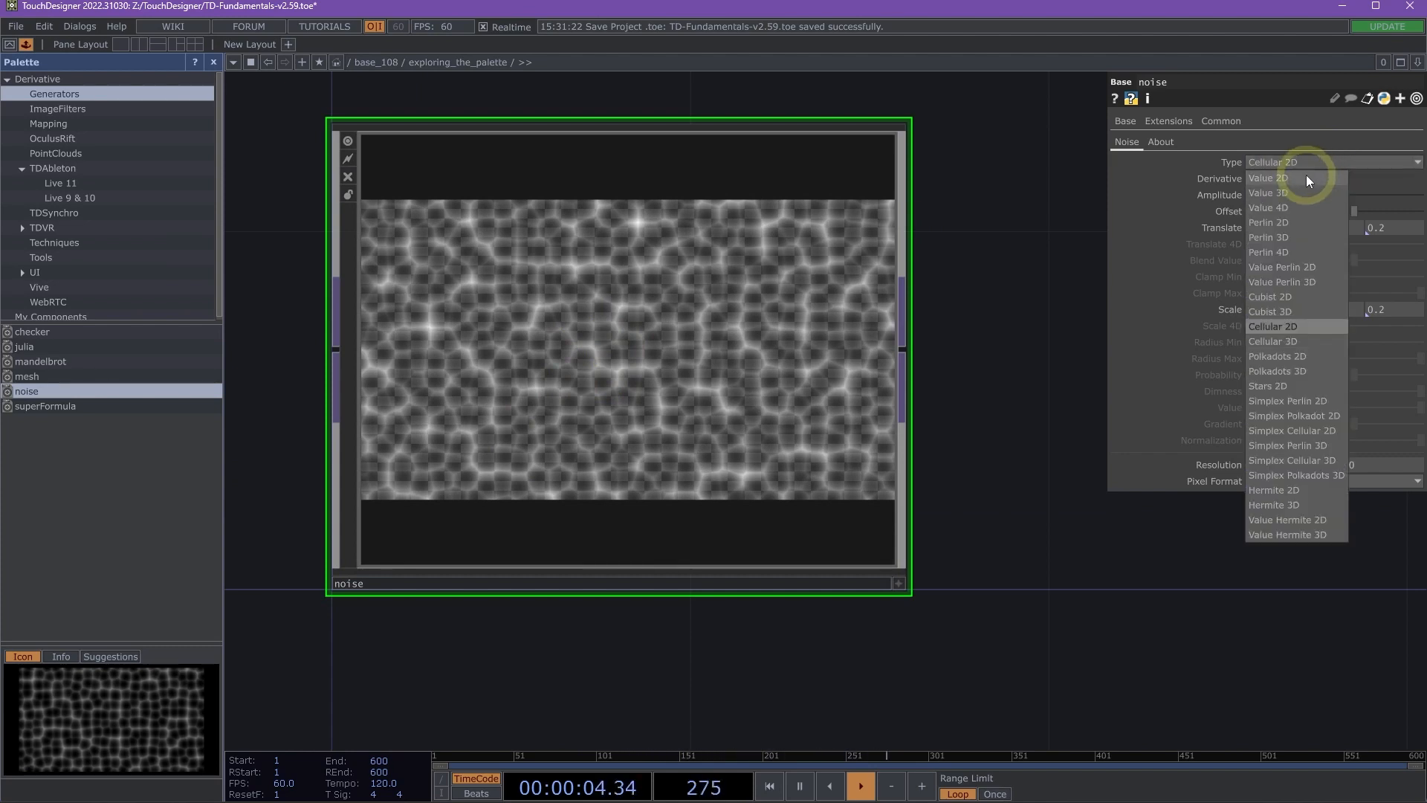
- Cycle the noise component's Type through Value 2D, Perlin 4D, Cubist 2D and Stars 2D
left_click(1267, 179)
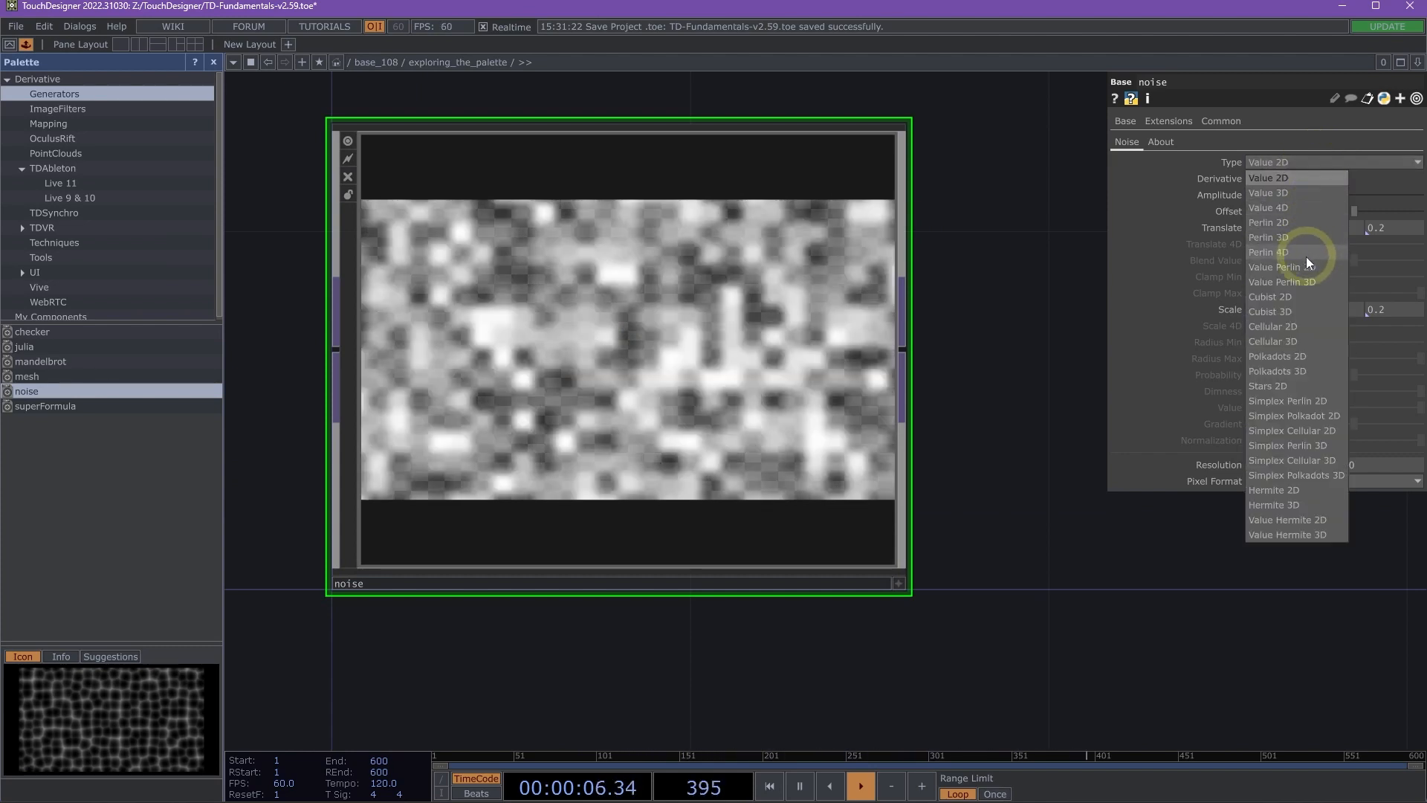
left_click(1269, 251)
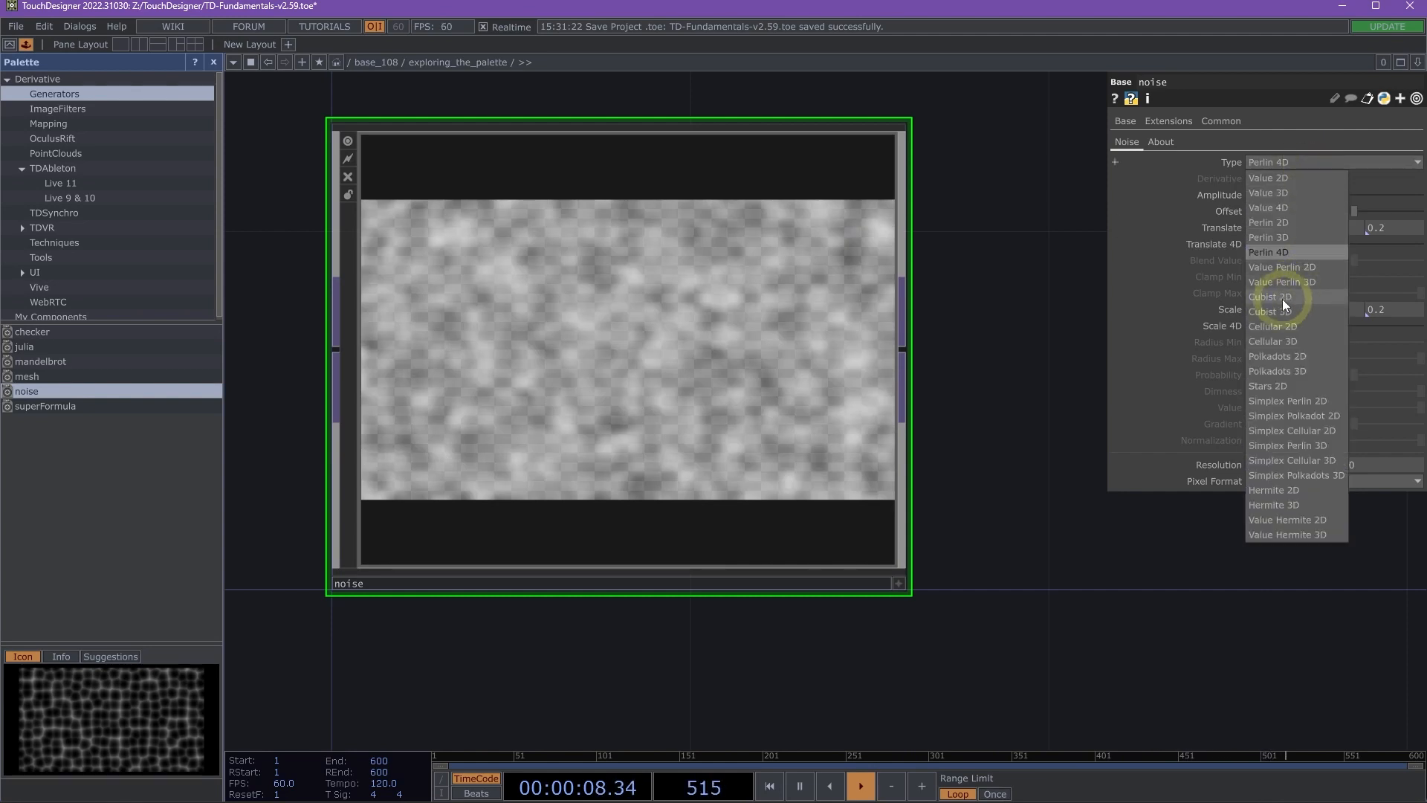
left_click(1270, 296)
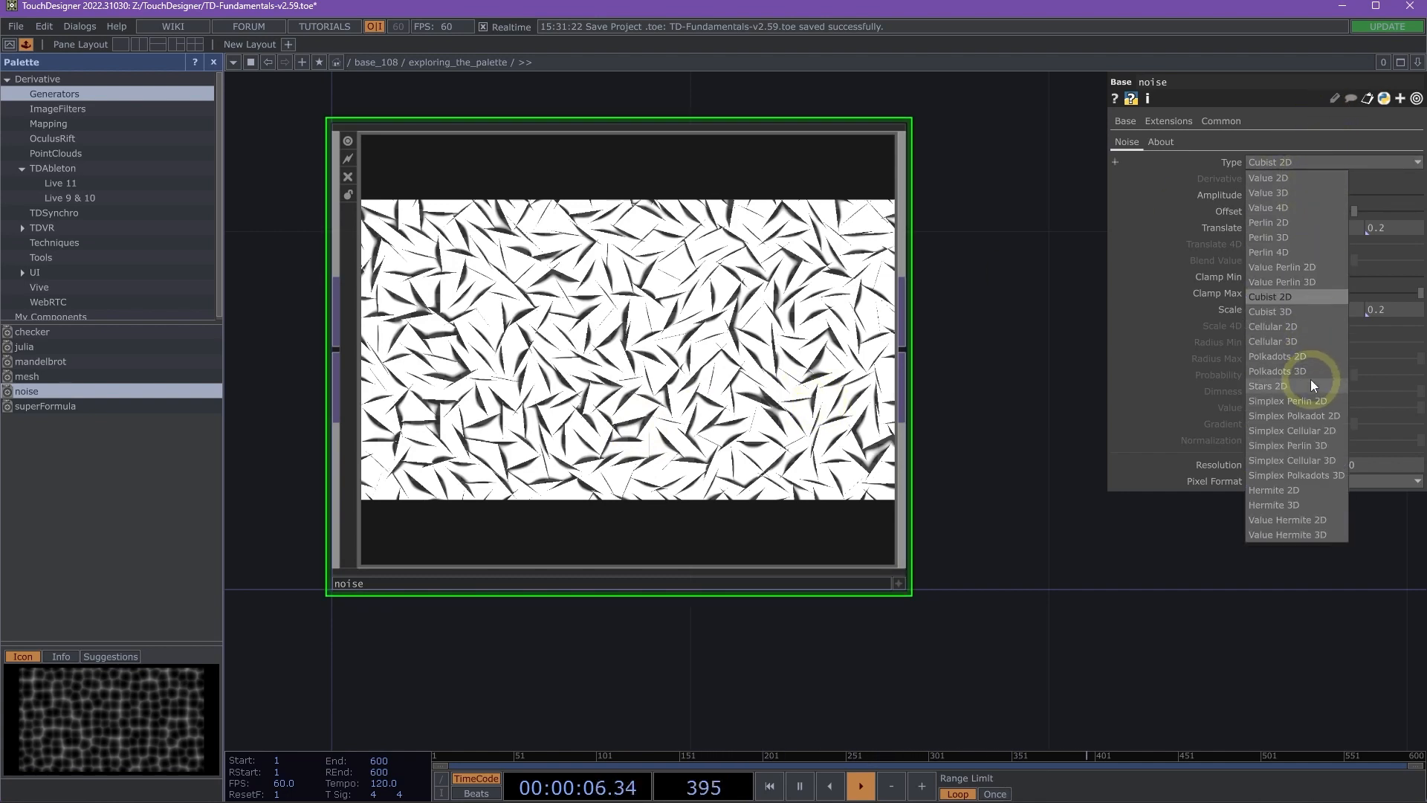
left_click(1268, 386)
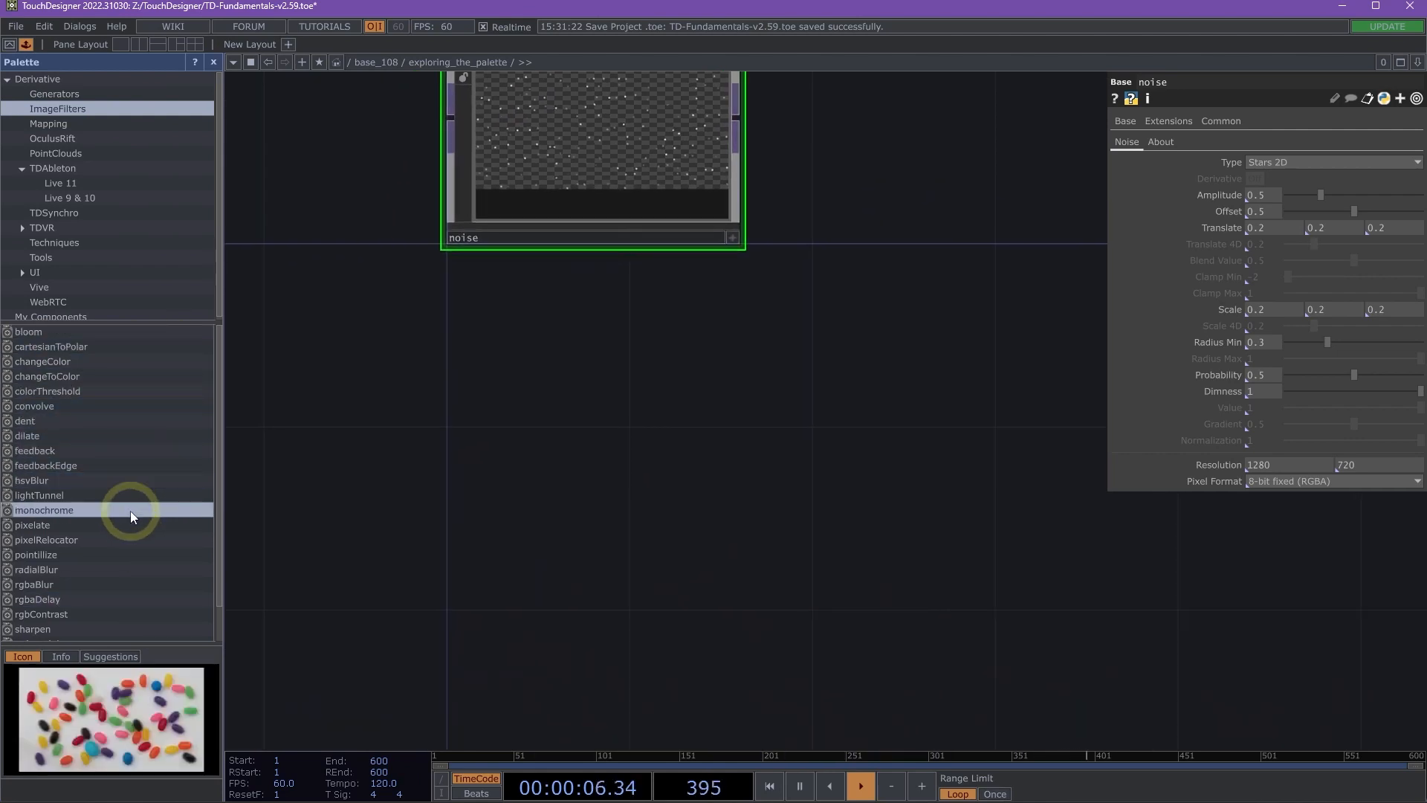
mouse_move(108, 603)
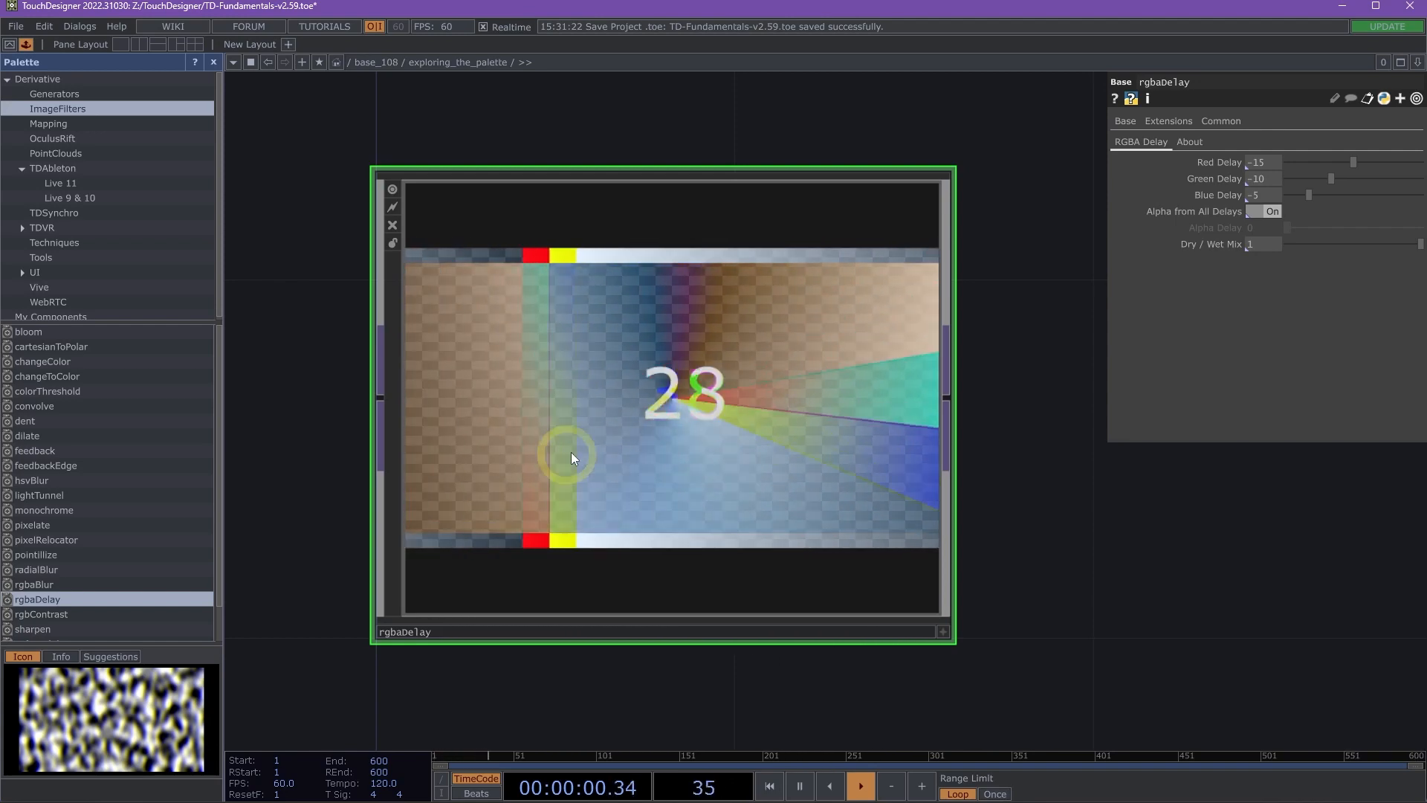
mouse_move(1123, 256)
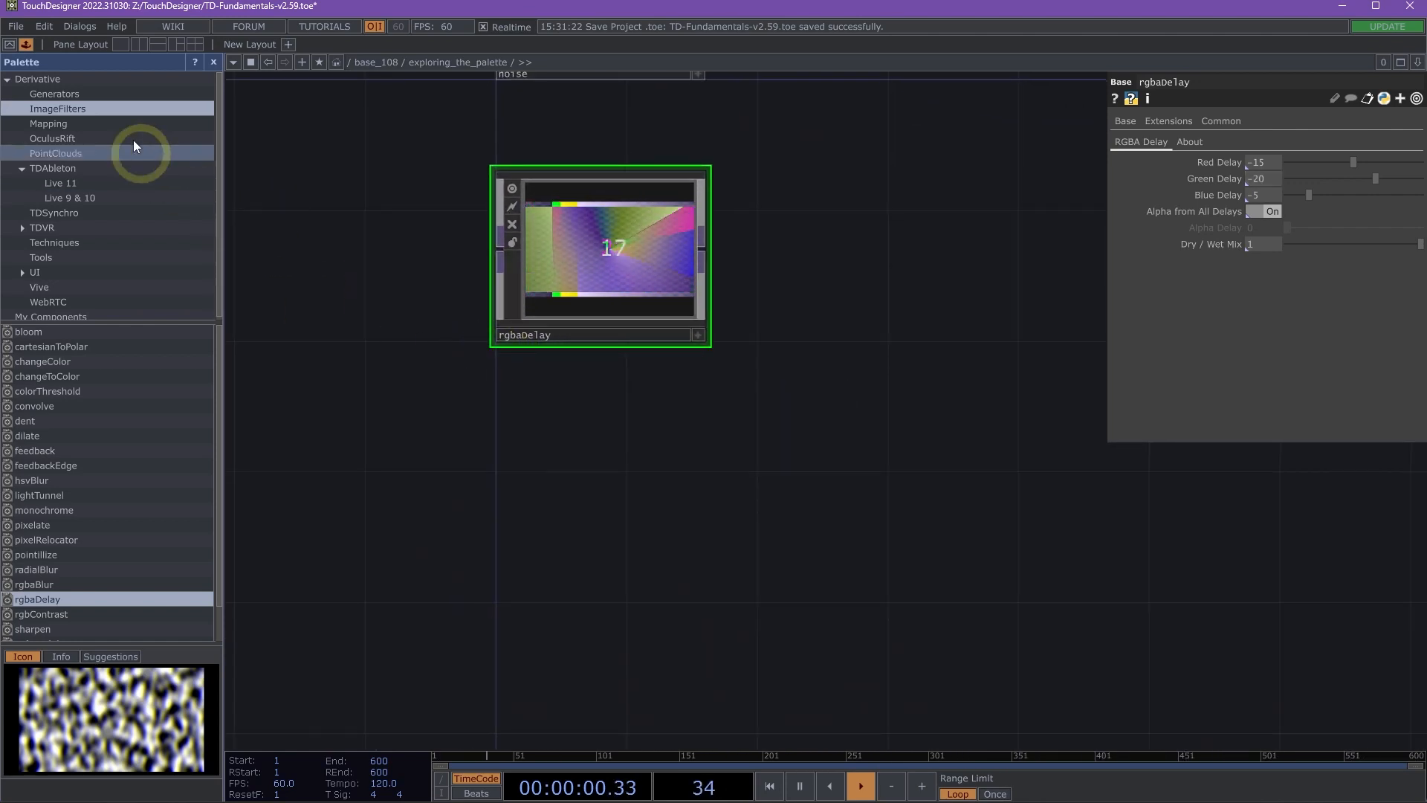
- Add kantanMapper and stoner from the Mapping category into the network
left_click(48, 123)
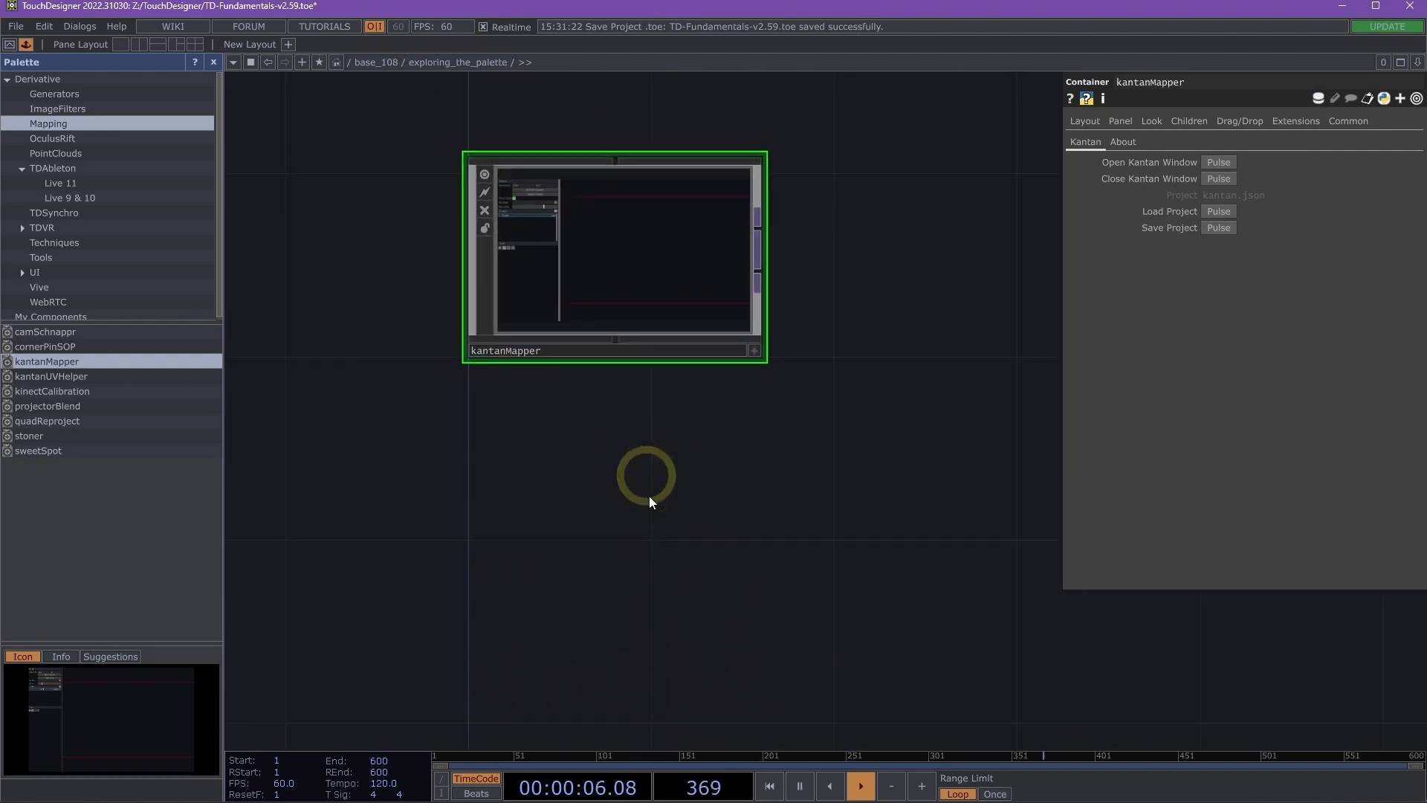
left_click(28, 435)
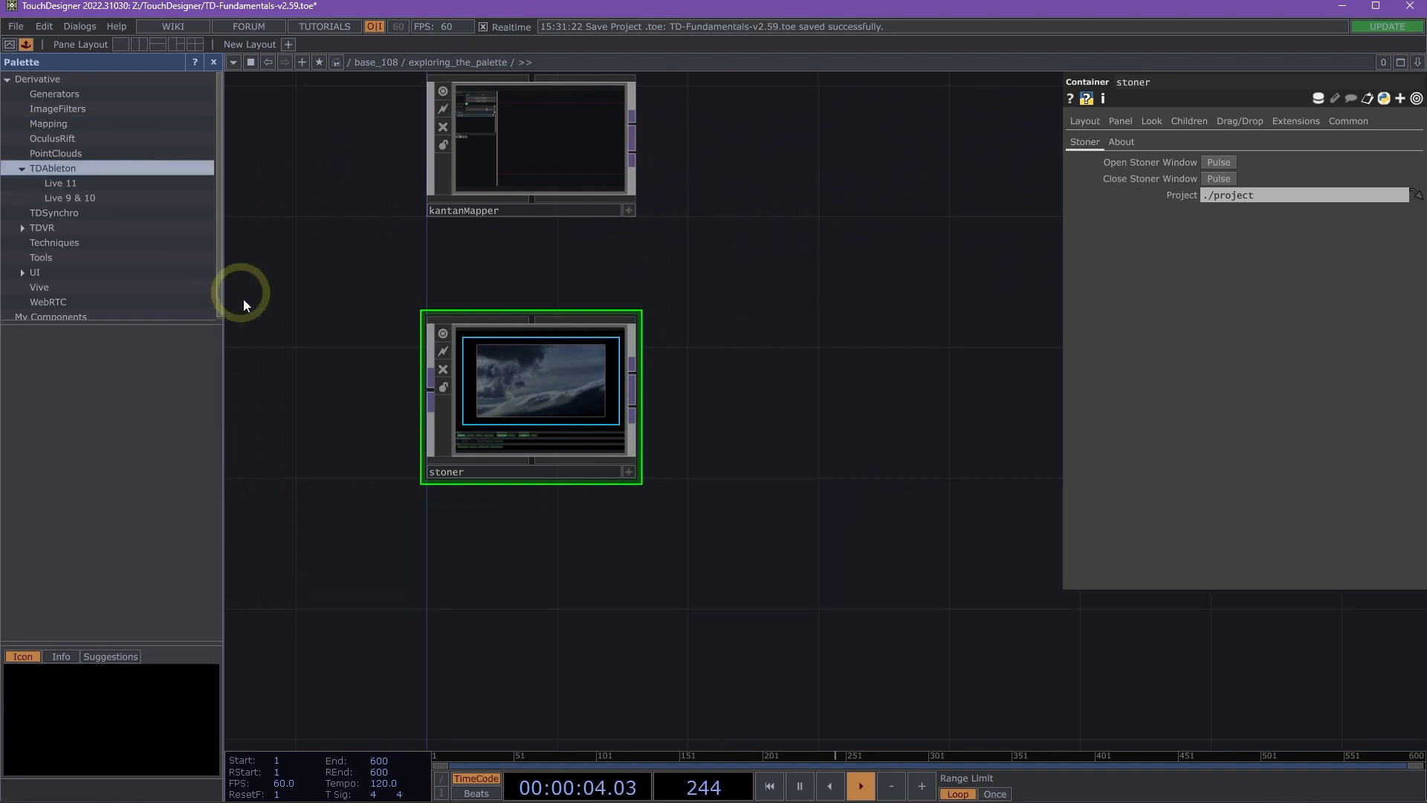
- Add tdAbletonPackage from TDAbleton > Live 11, dismiss the Connecting To Live notice and view its About page
left_click(59, 182)
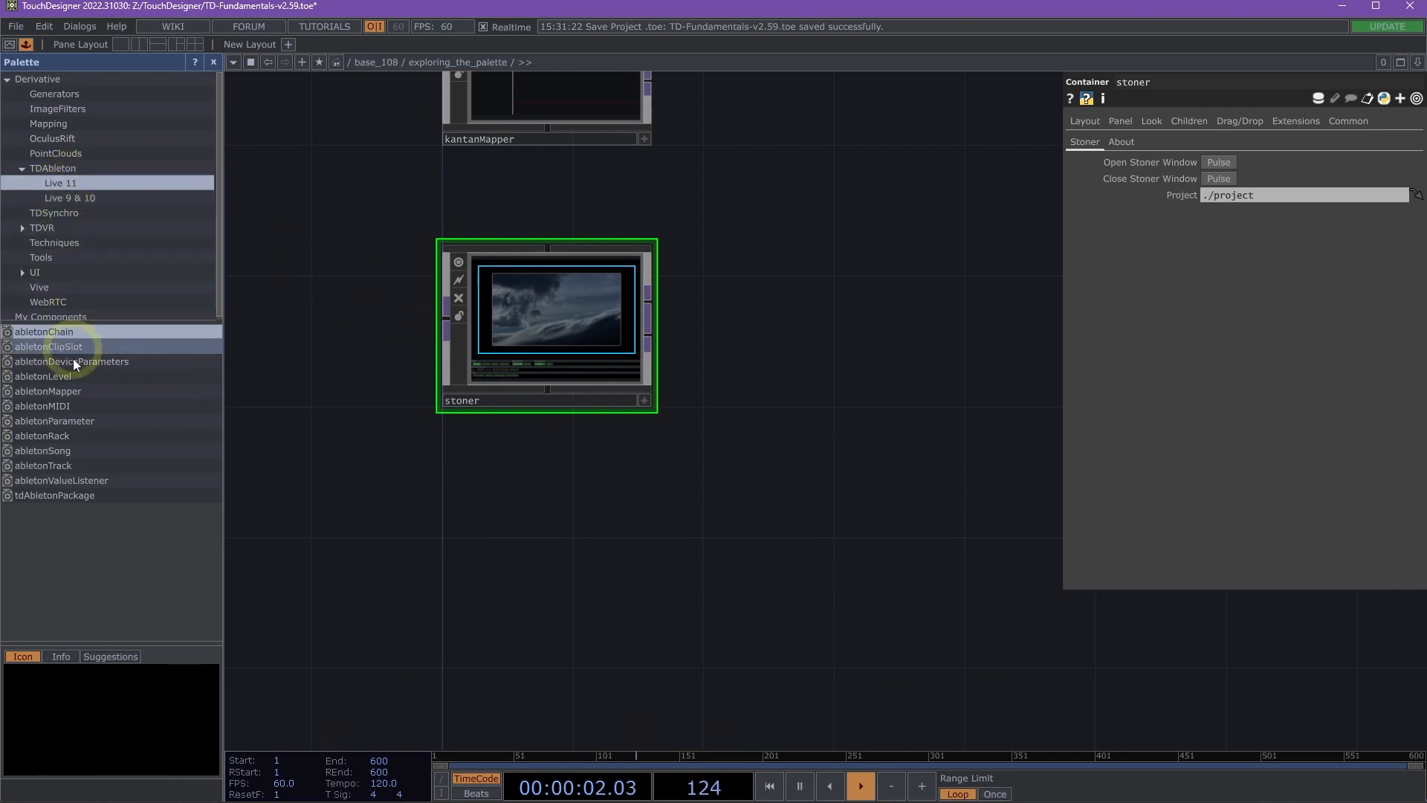
left_click(57, 494)
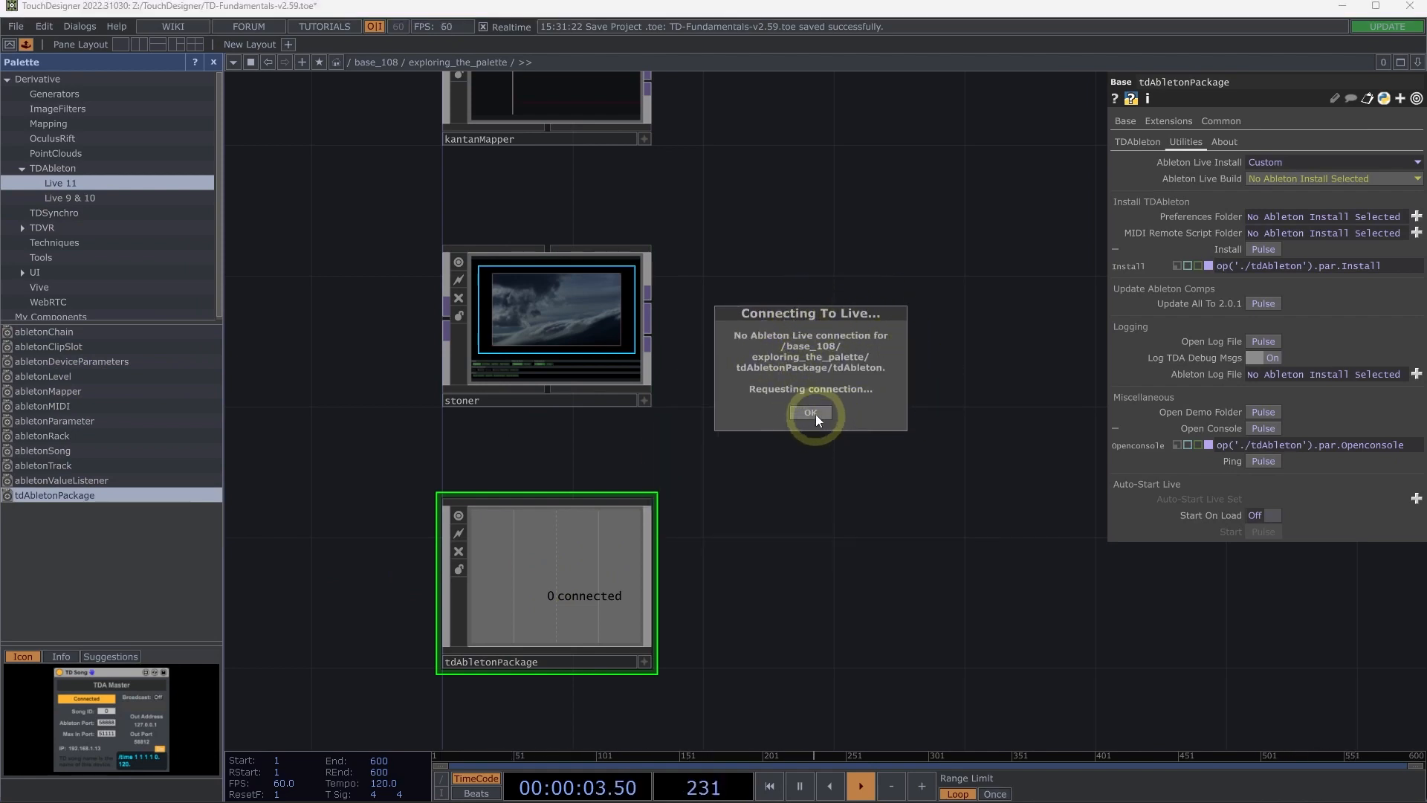
left_click(809, 413)
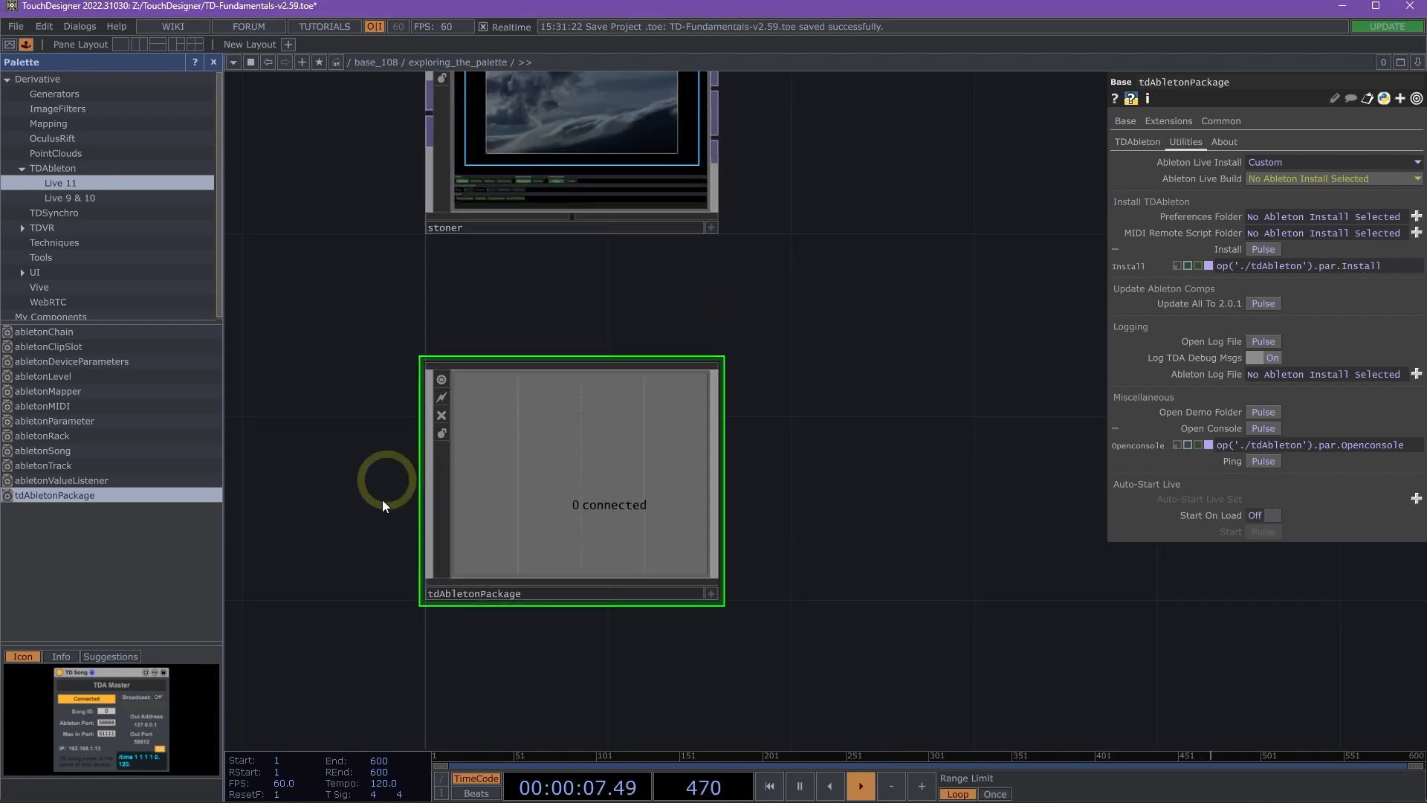
mouse_move(492, 515)
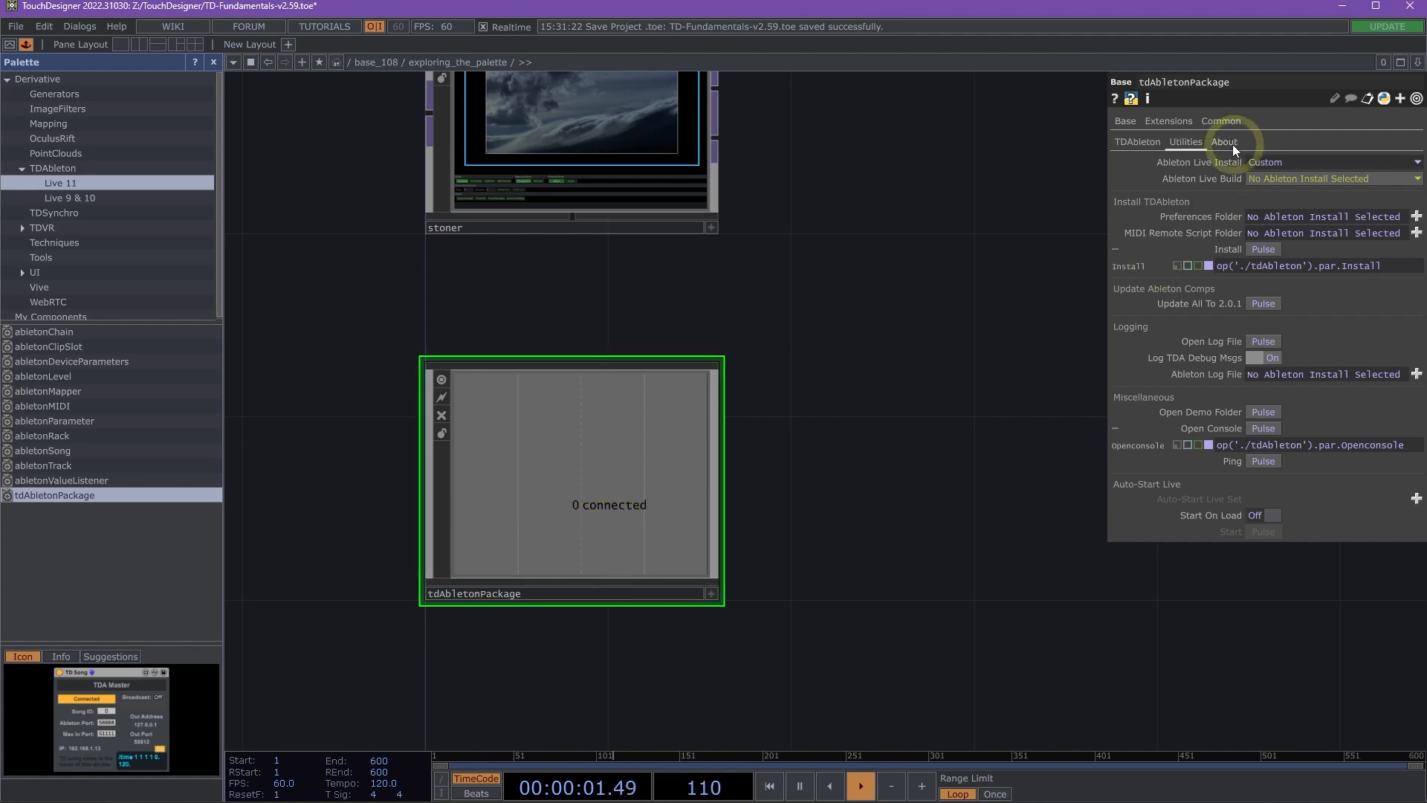
left_click(1223, 142)
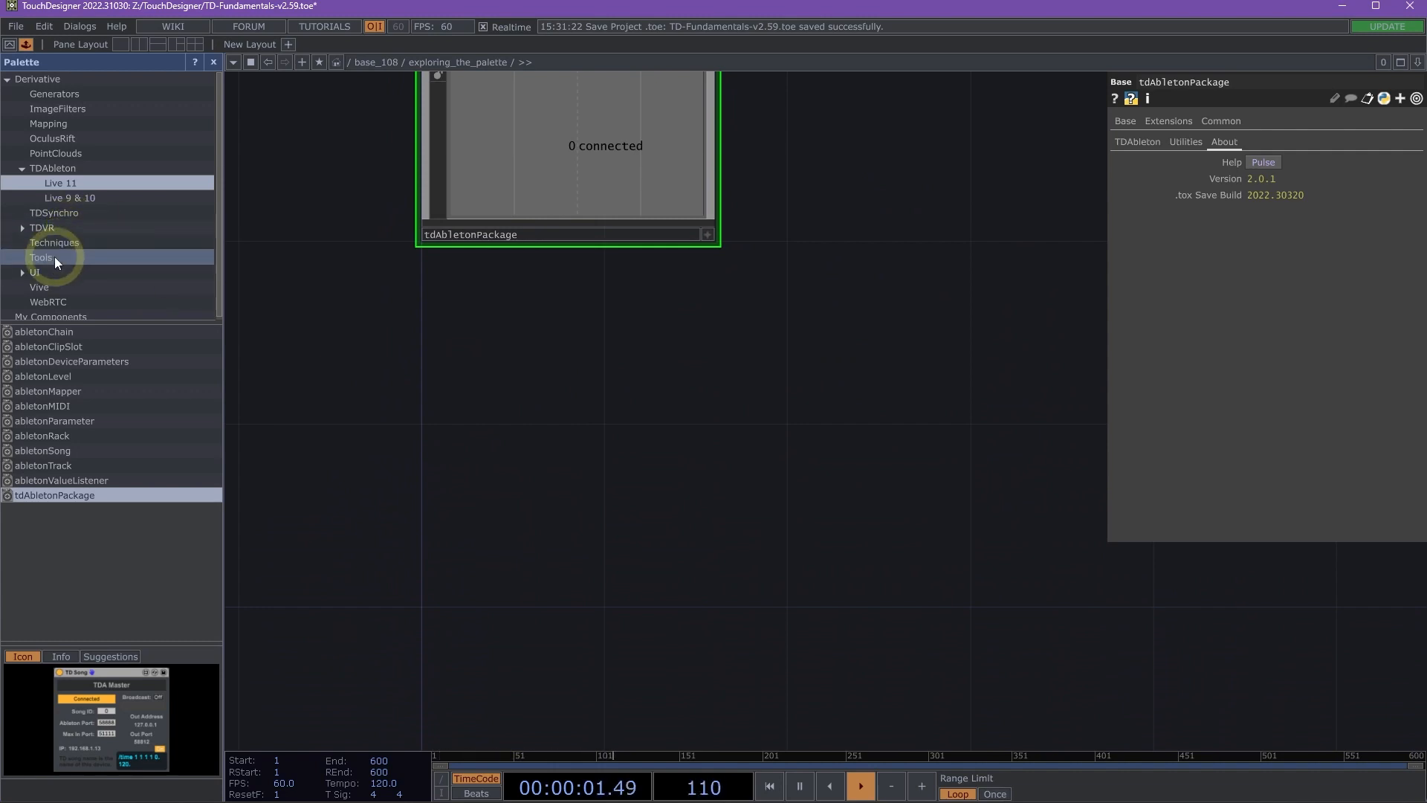
- Add blendModes and particlesGpu from the Tools category into the network
left_click(51, 317)
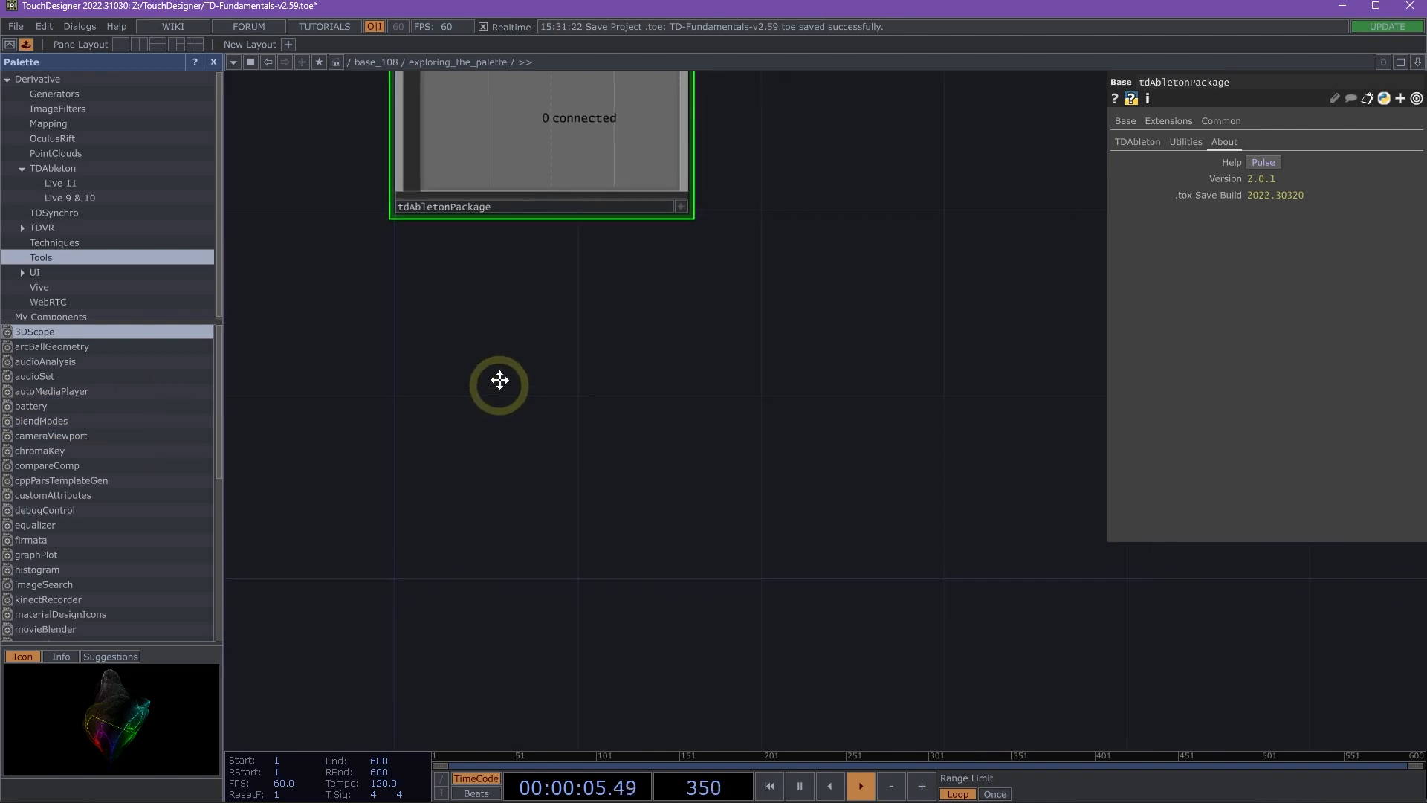
left_click(40, 421)
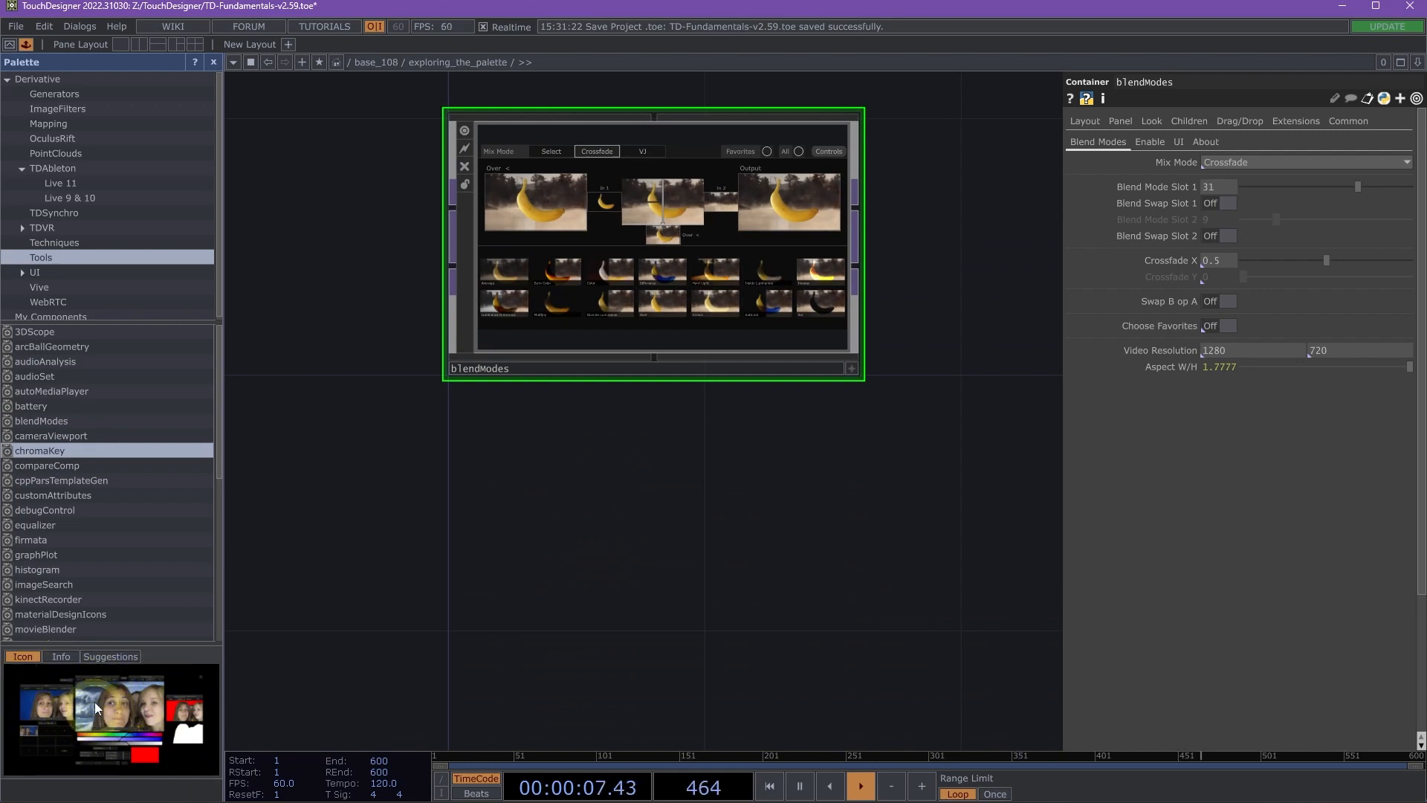
scroll("down", 3)
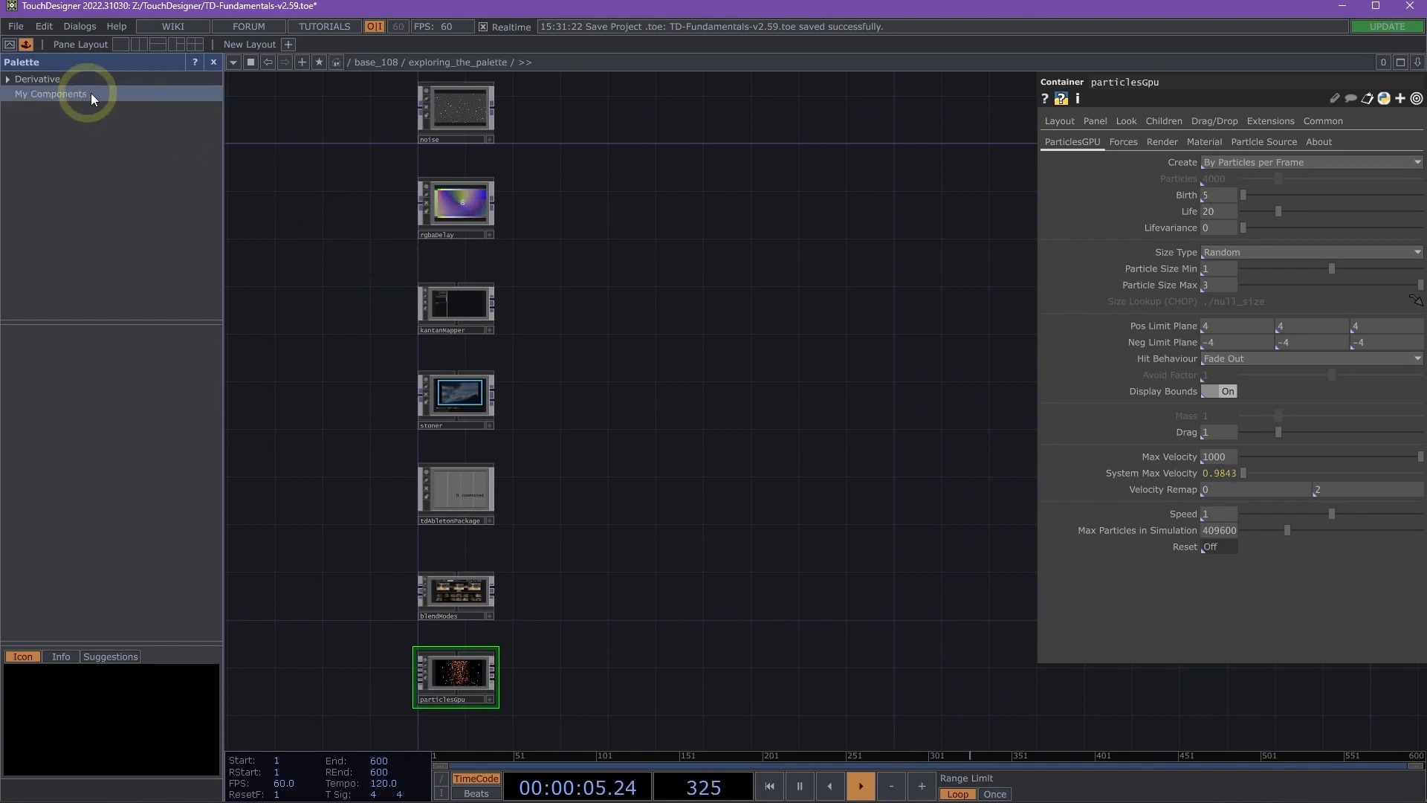
- Add a folder named My Custom Tools under My Components in the Palette
right_click(83, 94)
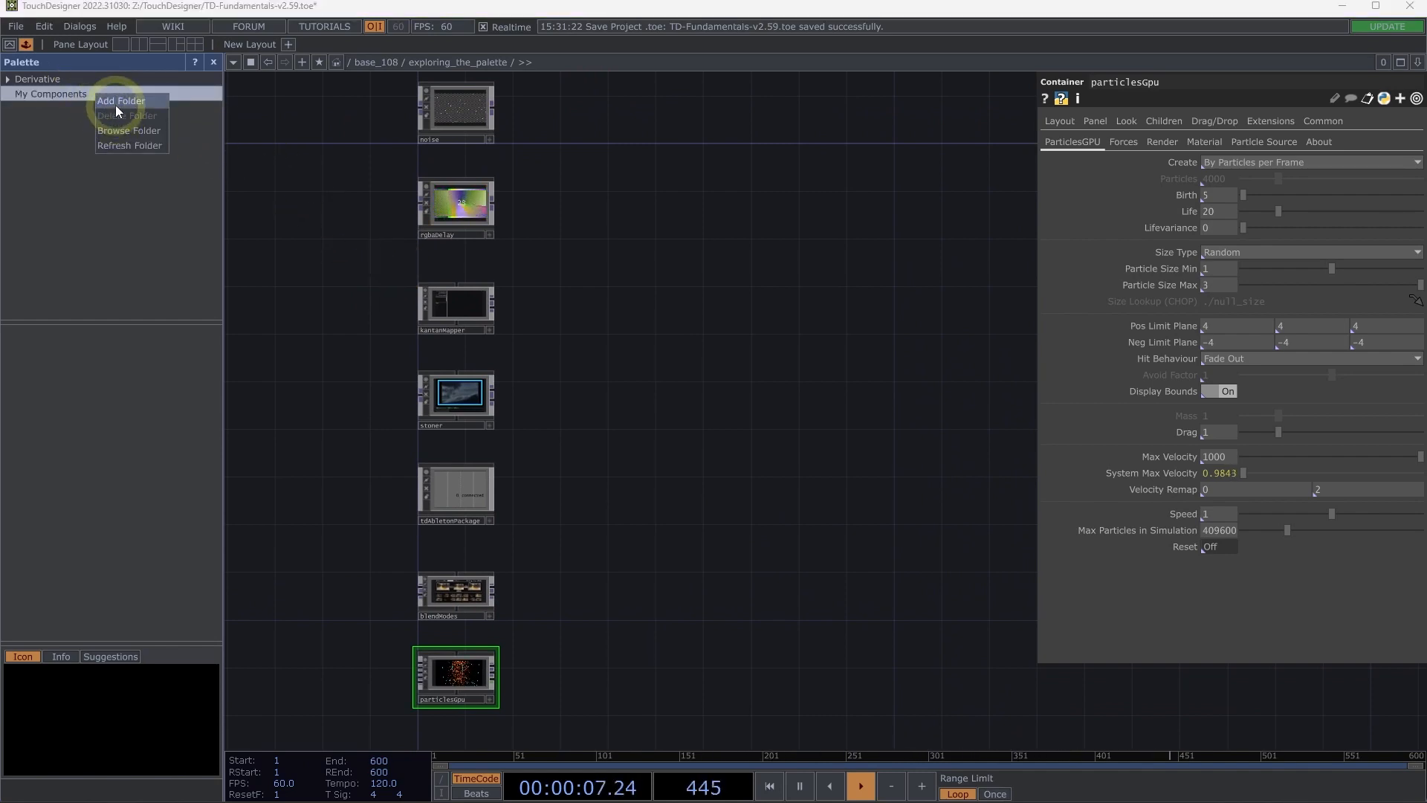
left_click(119, 101)
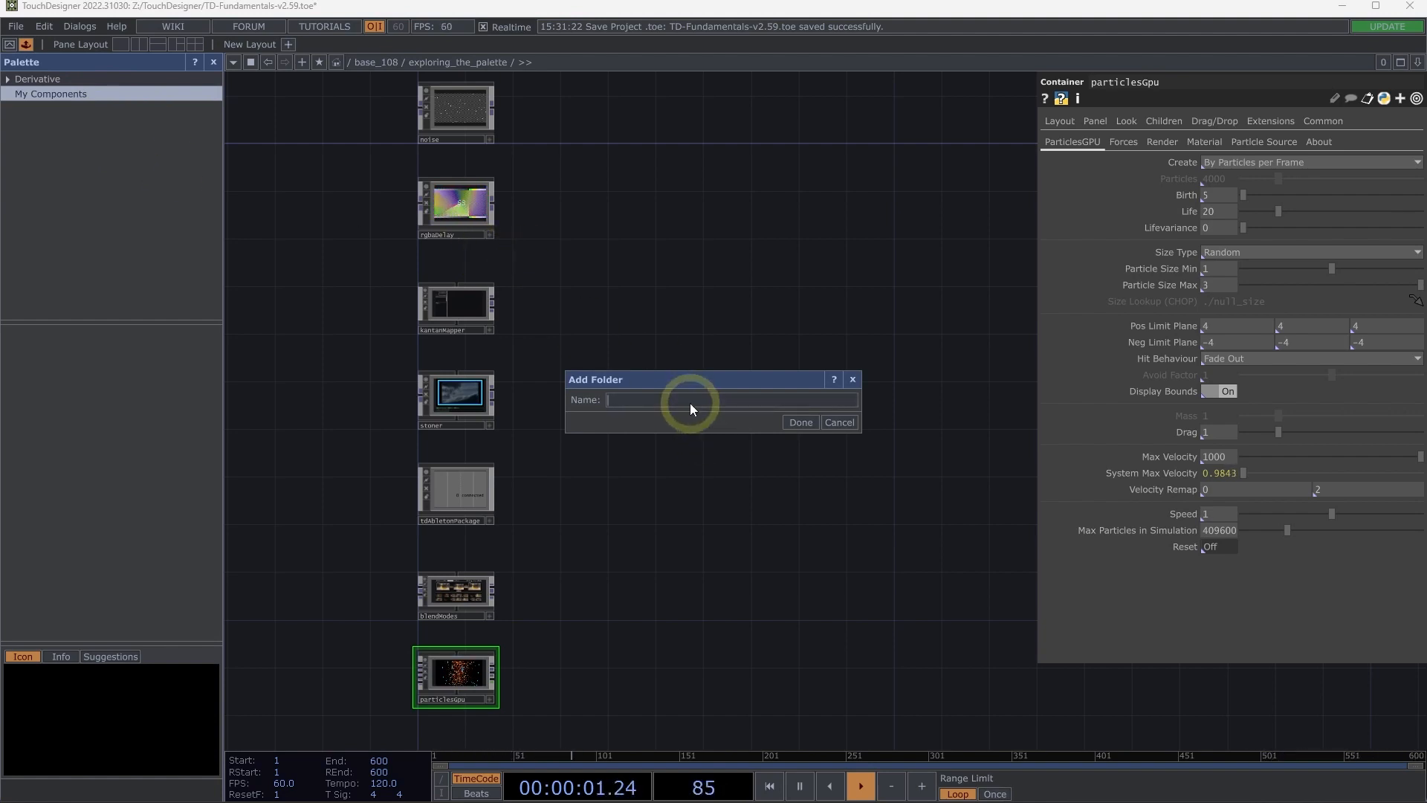
type("My Custom Tools")
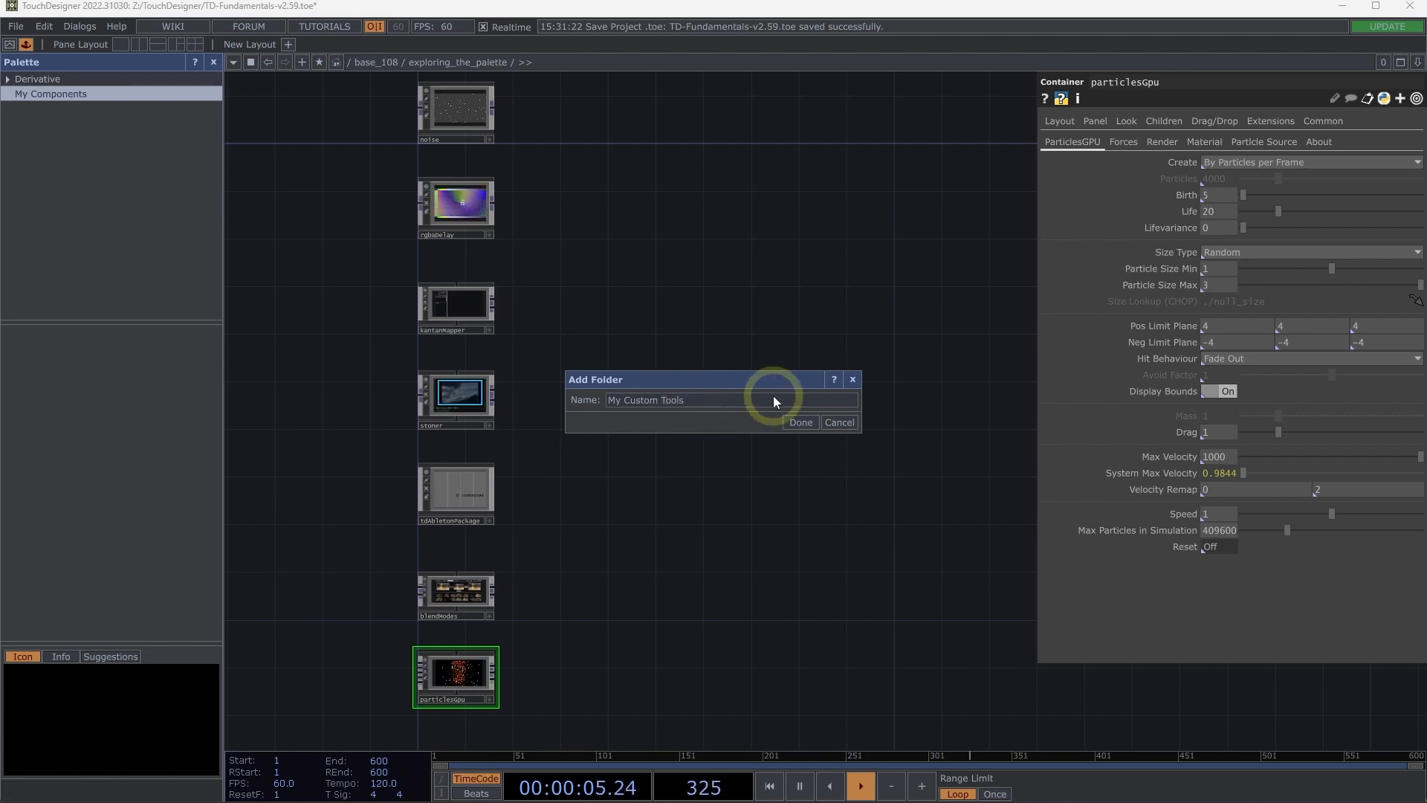
left_click(799, 422)
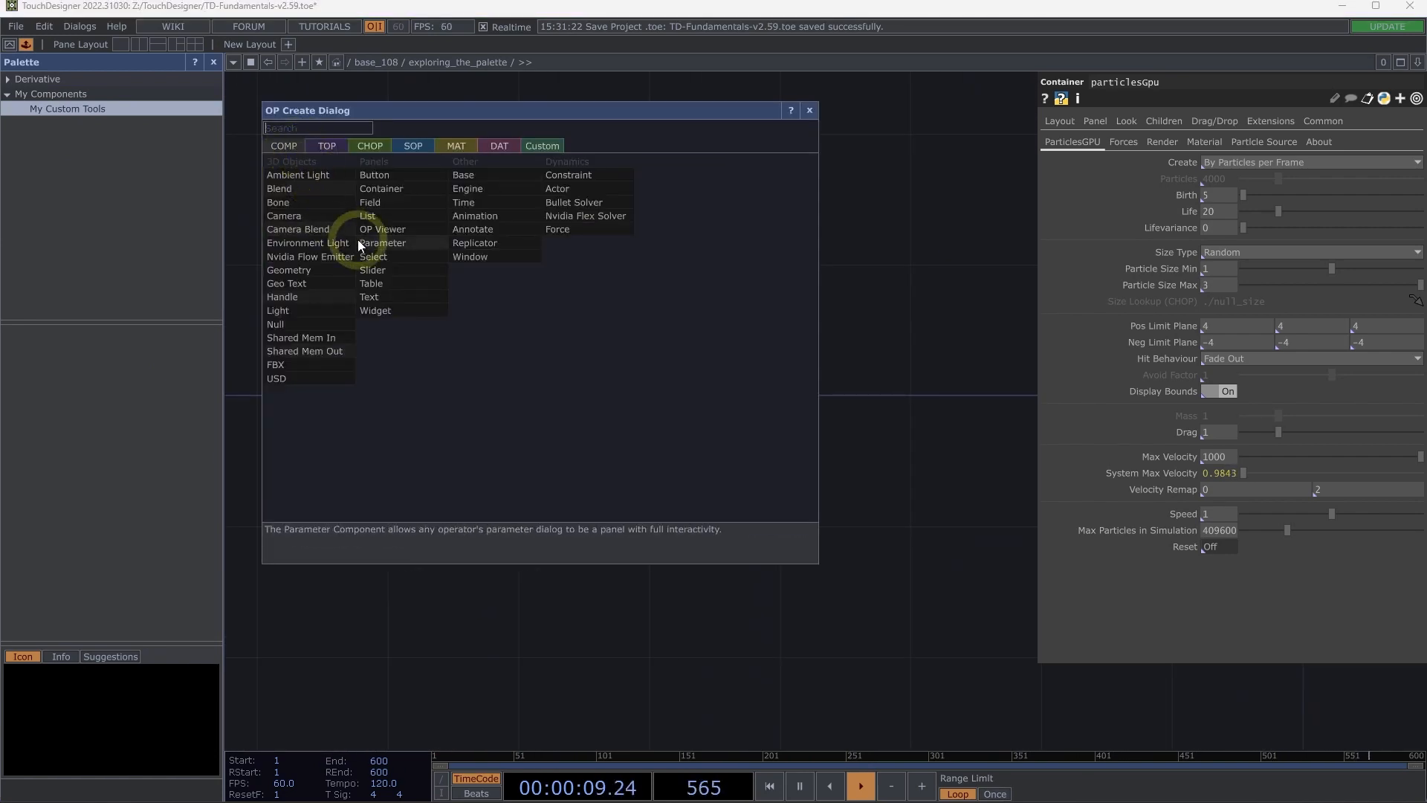
- Create a Base COMP and place an In TOP and an Edge TOP inside it
left_click(810, 110)
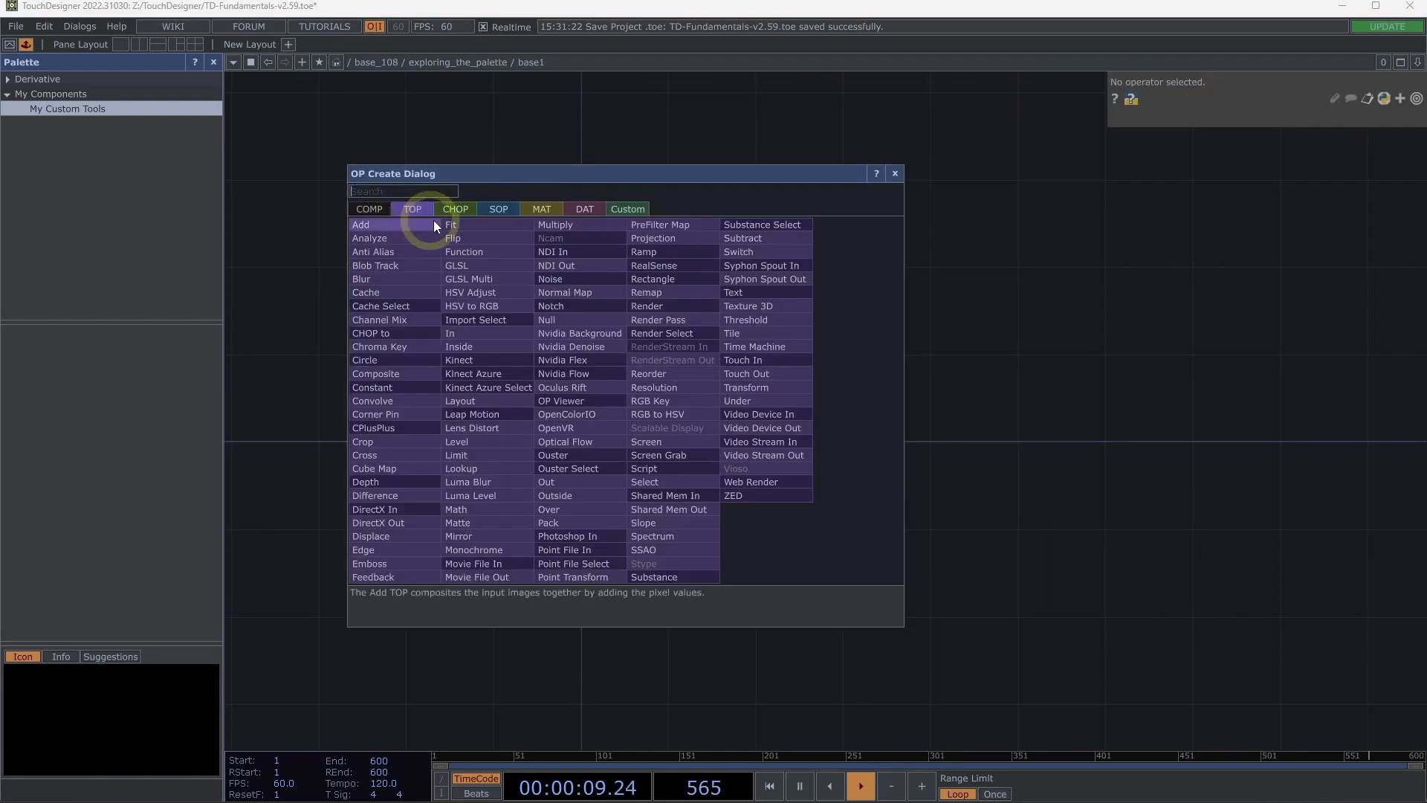
type("in")
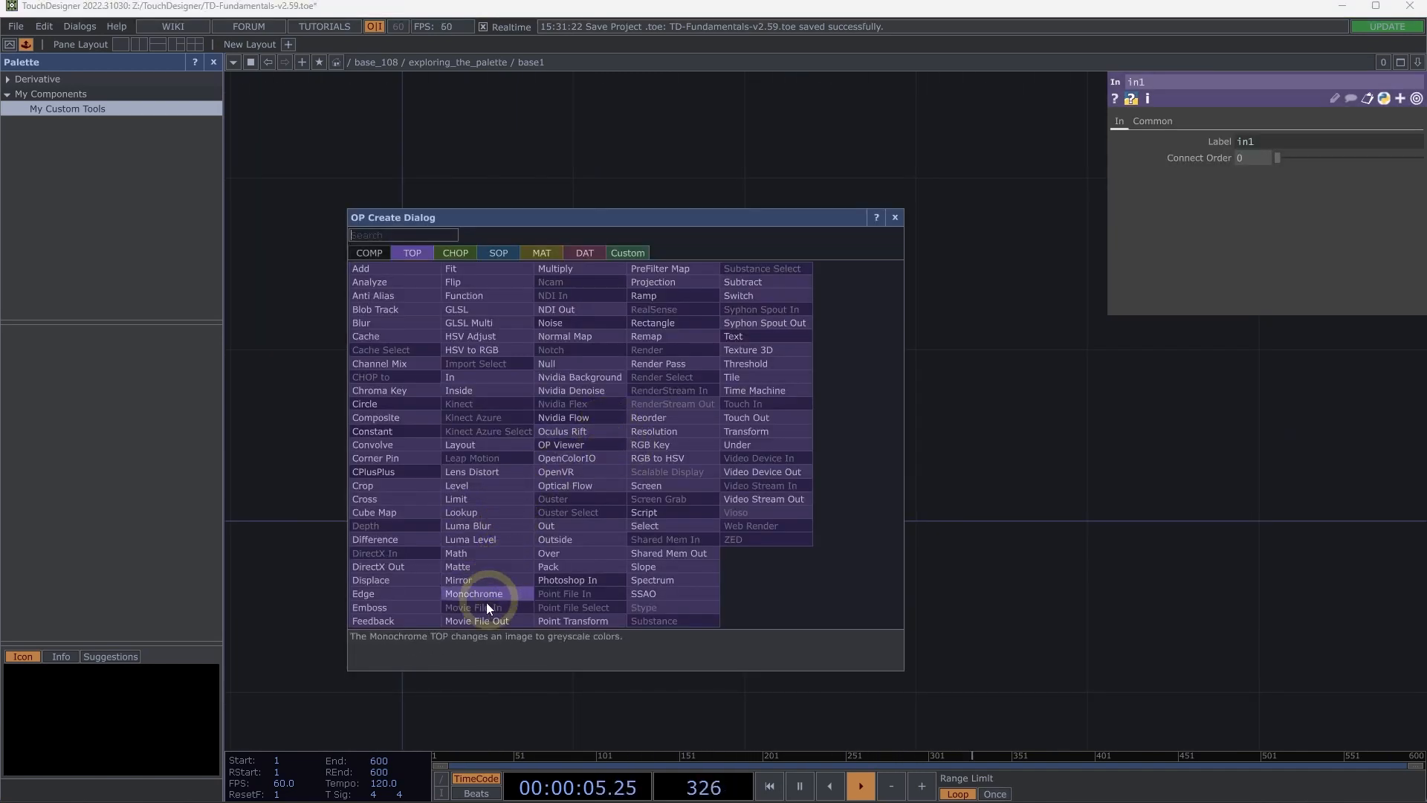
type("ed")
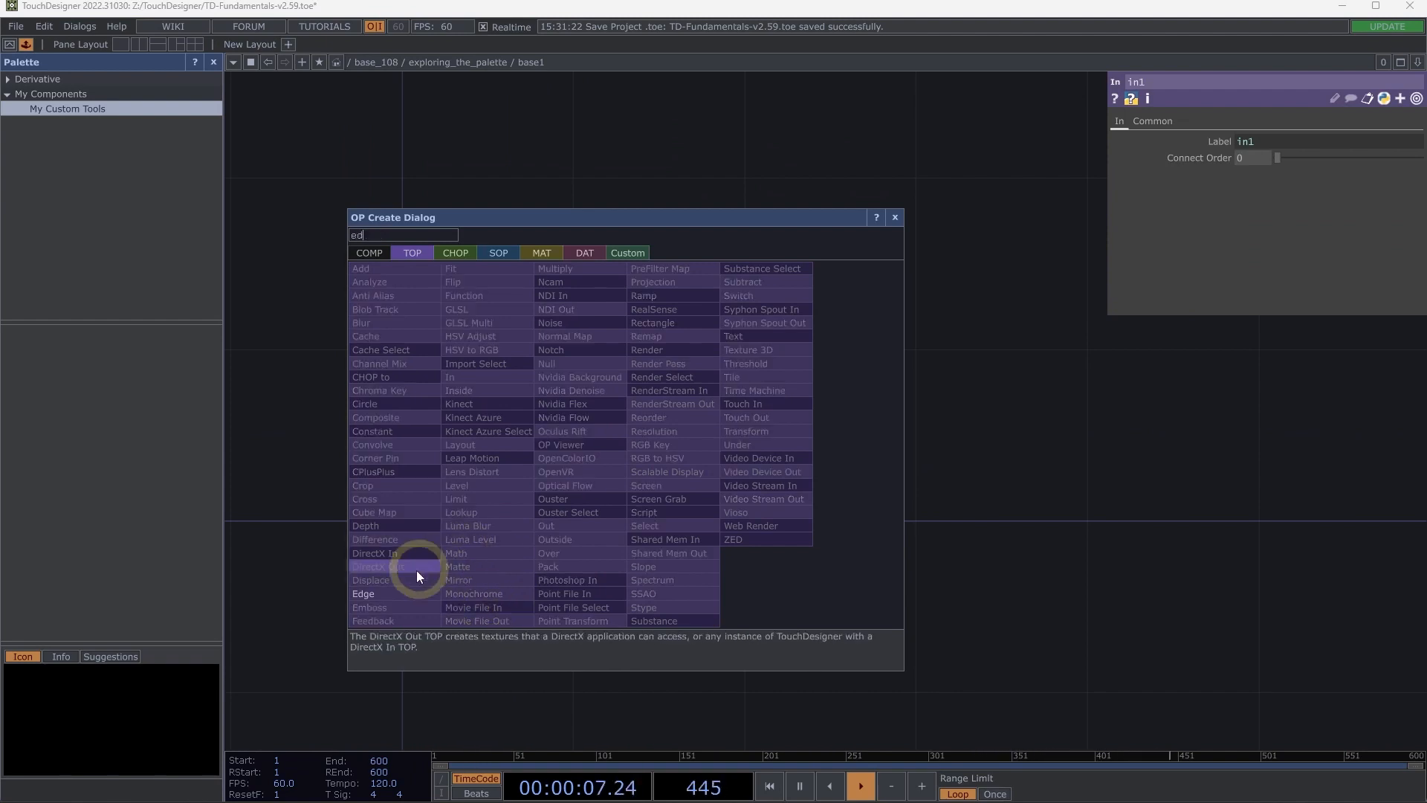
left_click(363, 593)
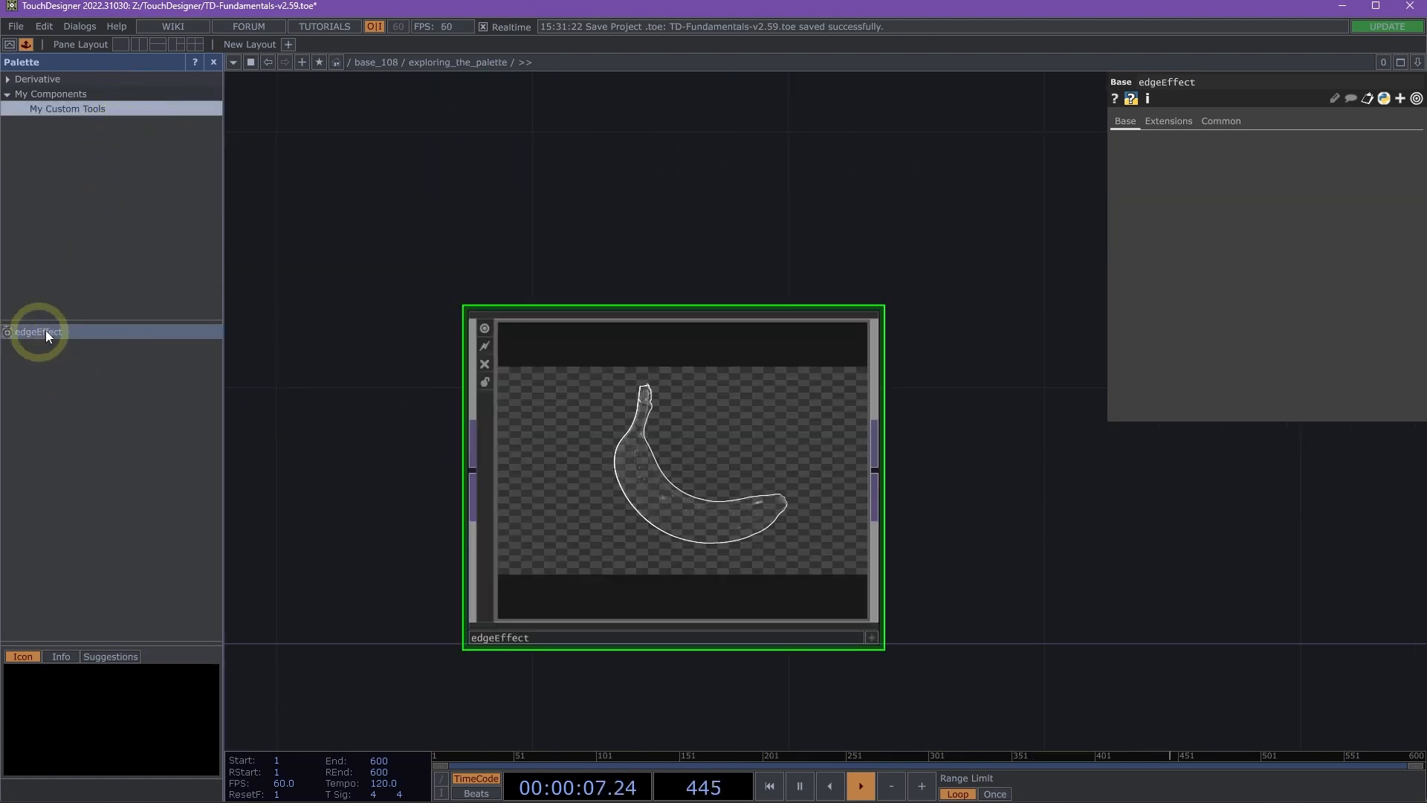
mouse_move(77, 338)
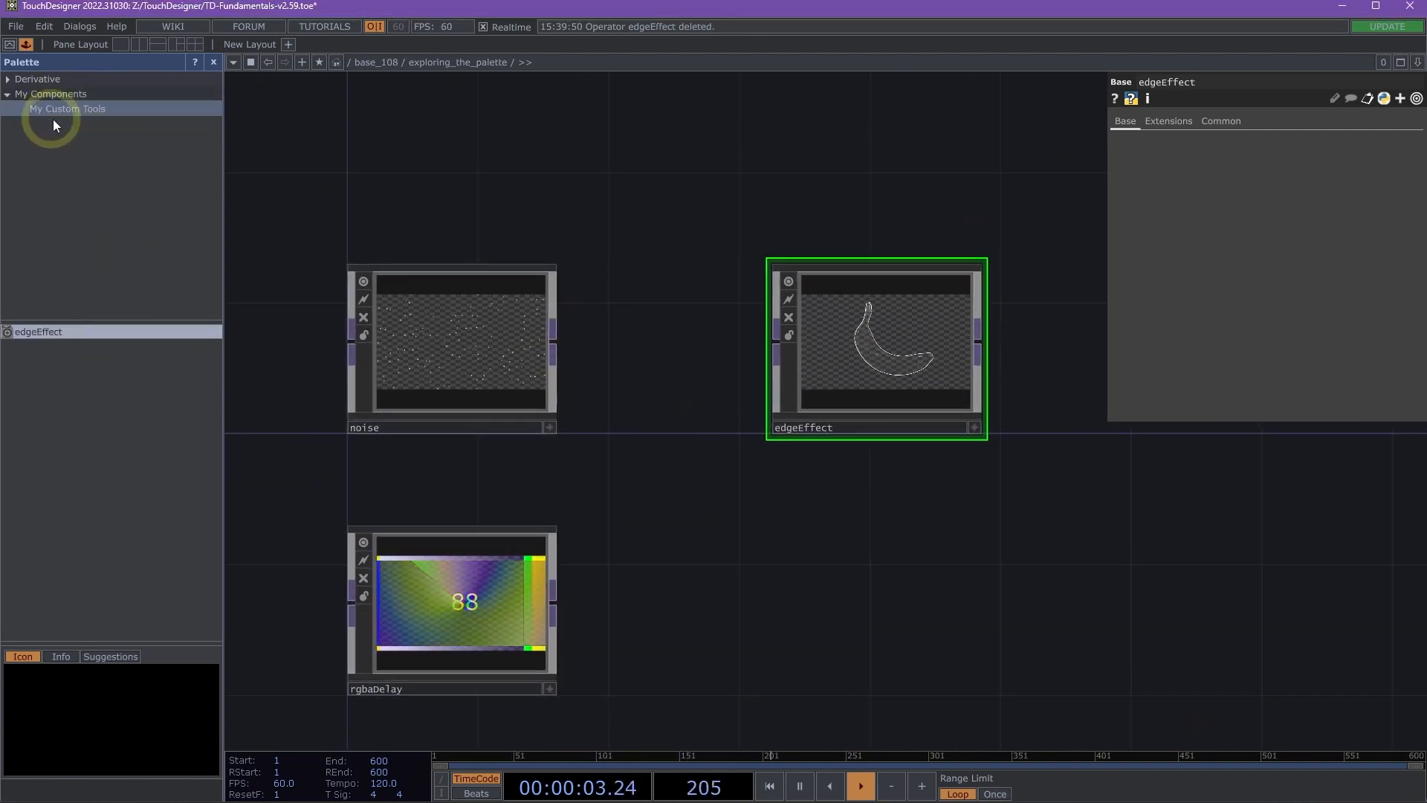
- Browse the My Custom Tools folder on disk to see the saved edgeEffect.tox
right_click(53, 119)
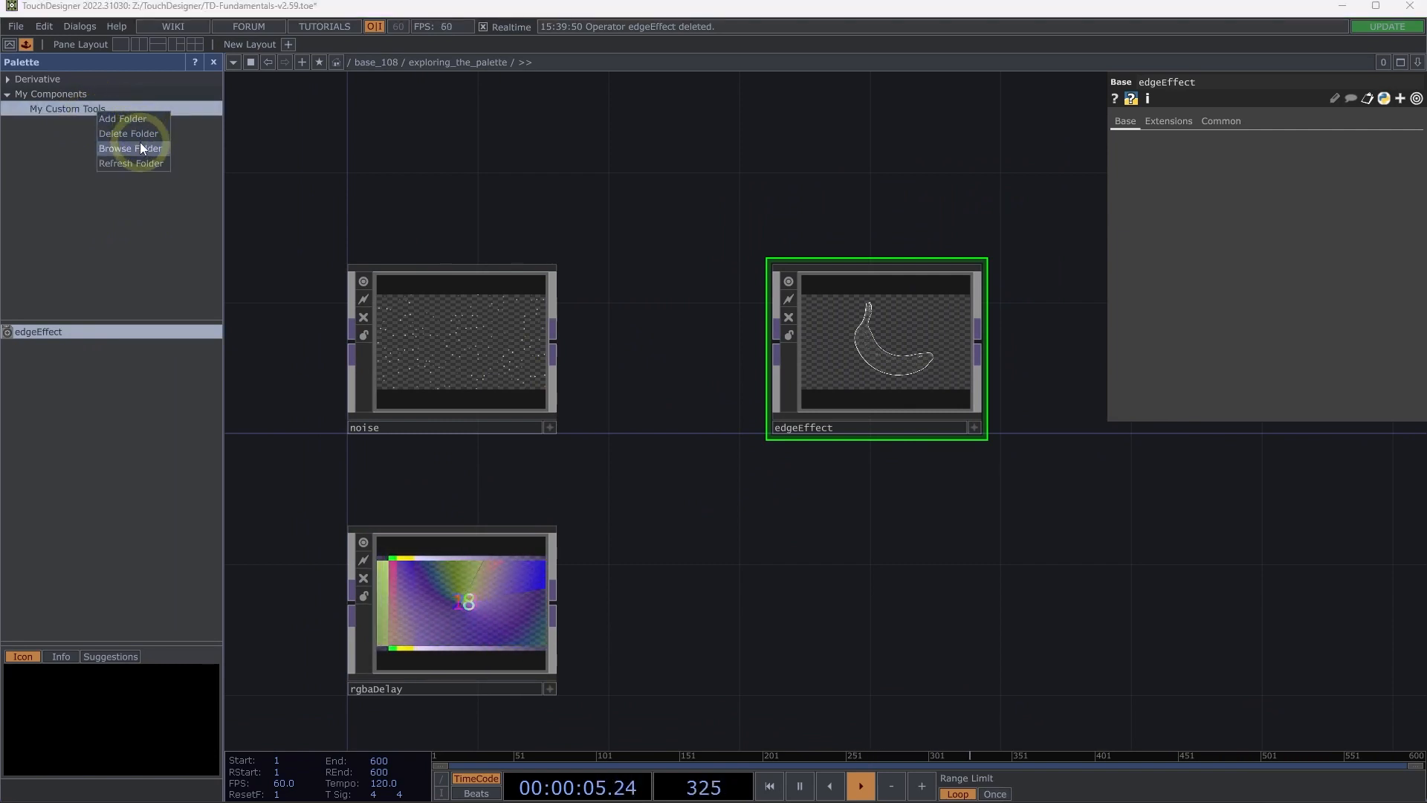
left_click(129, 147)
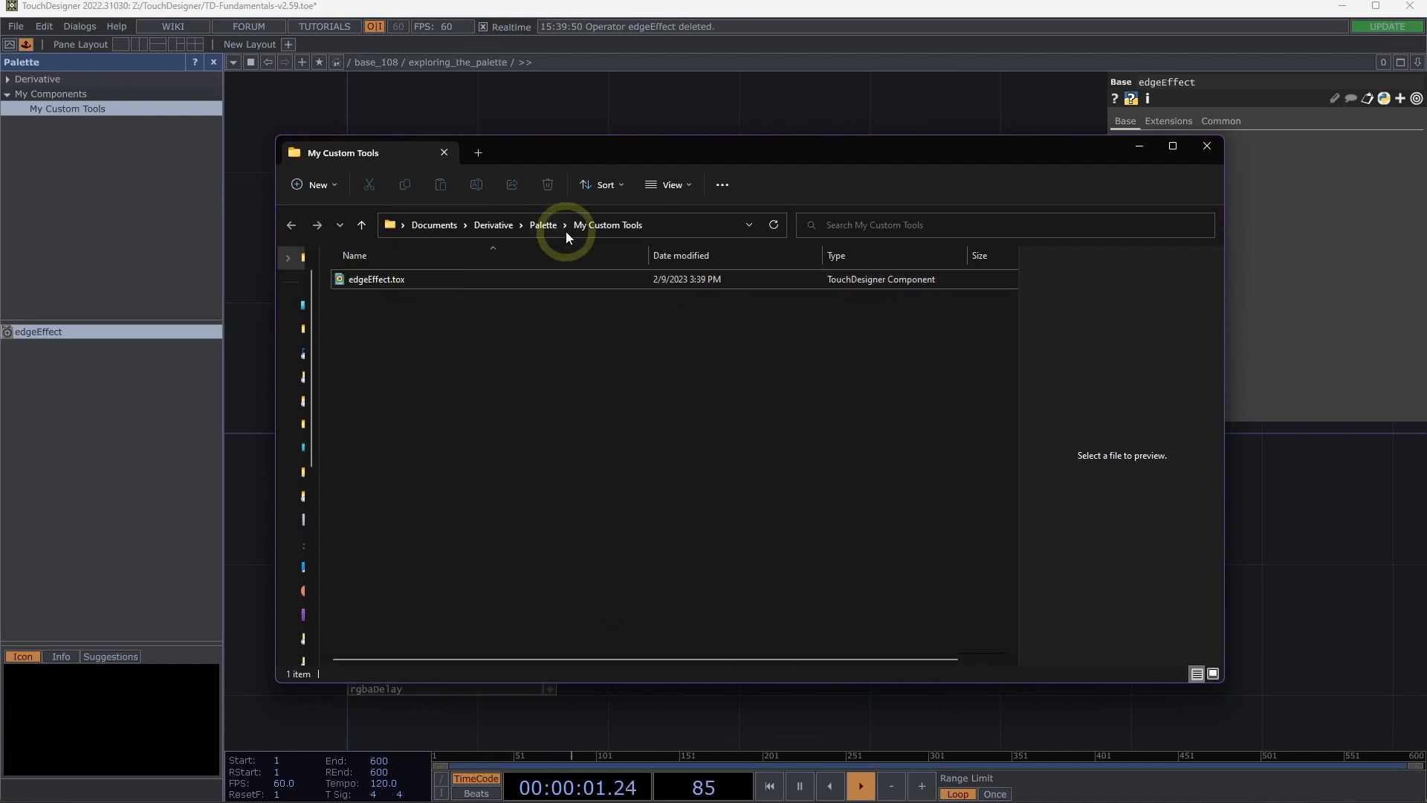
left_click(376, 280)
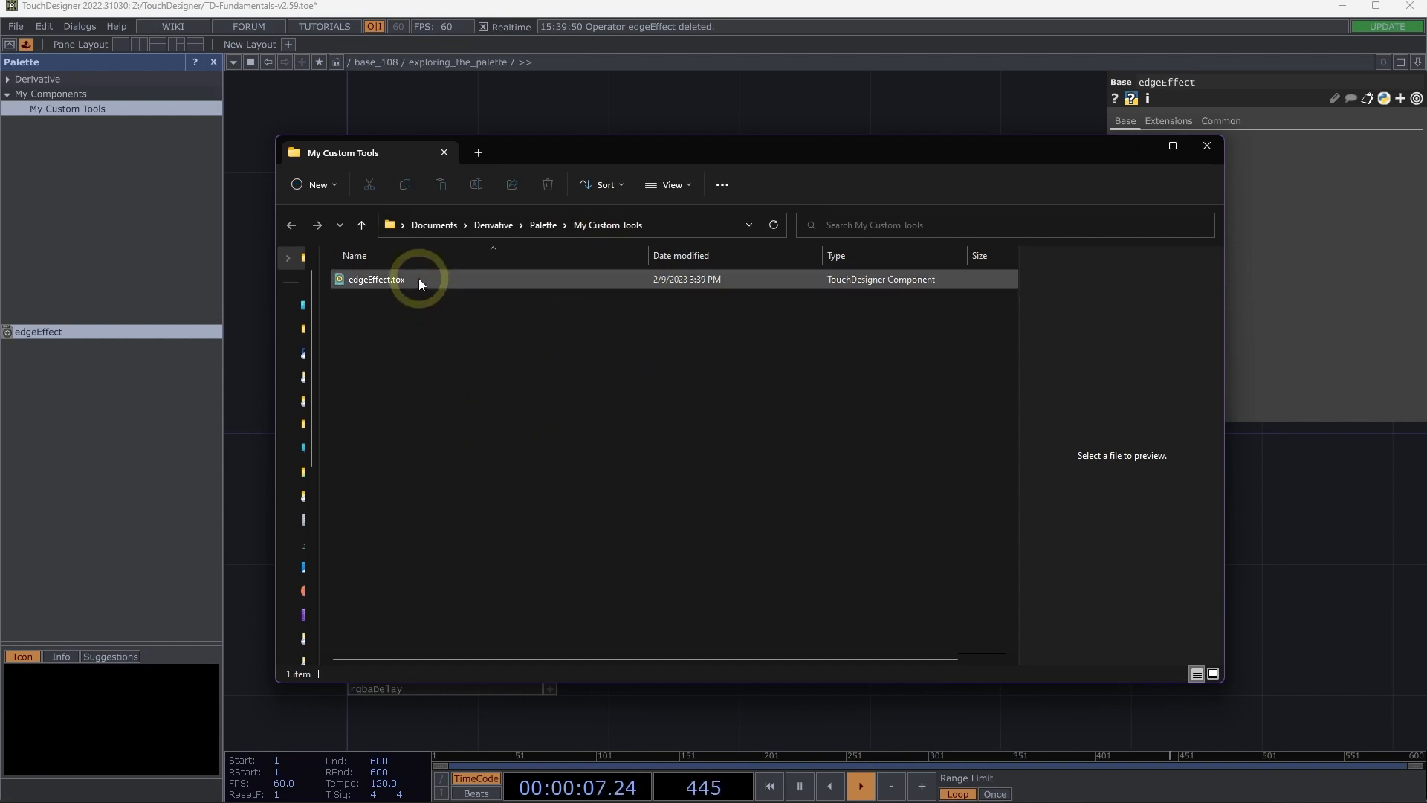
left_click(376, 279)
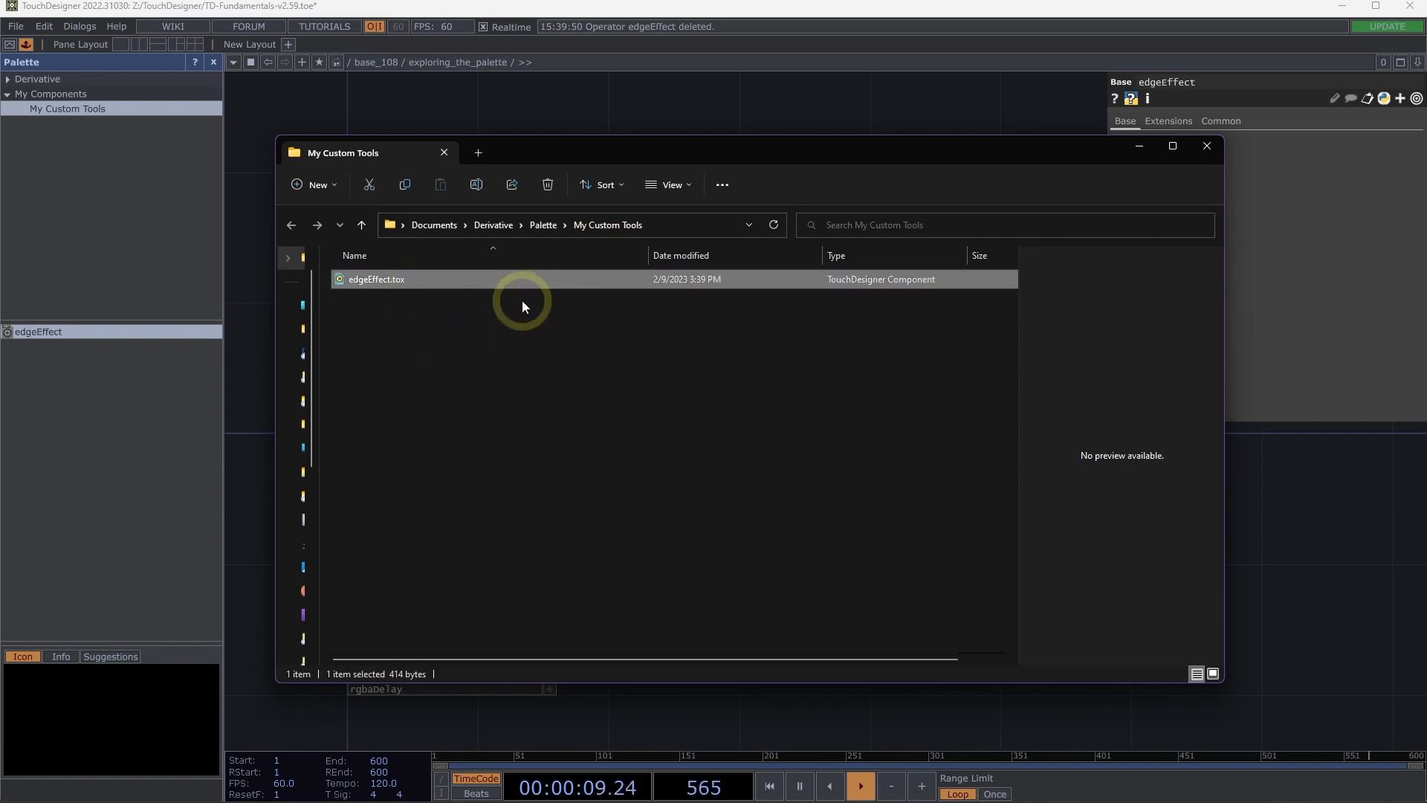